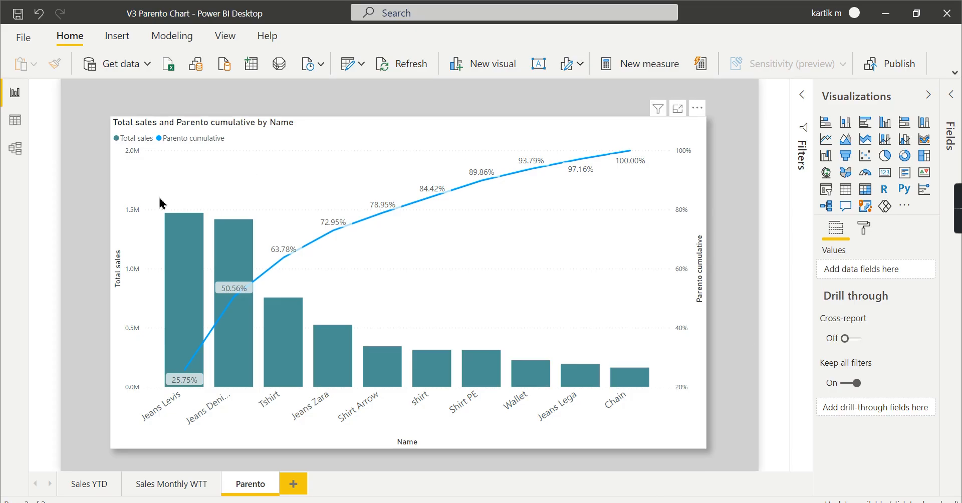
mouse_move(723, 201)
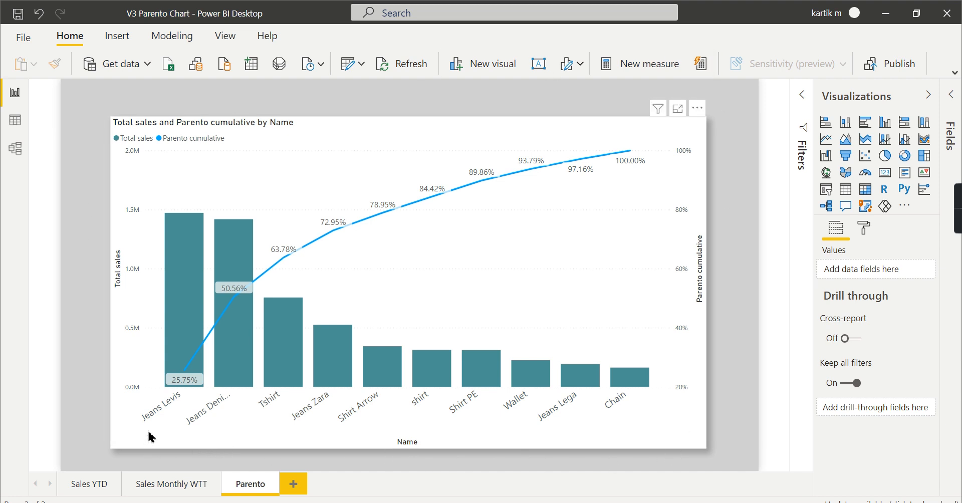
mouse_move(454, 398)
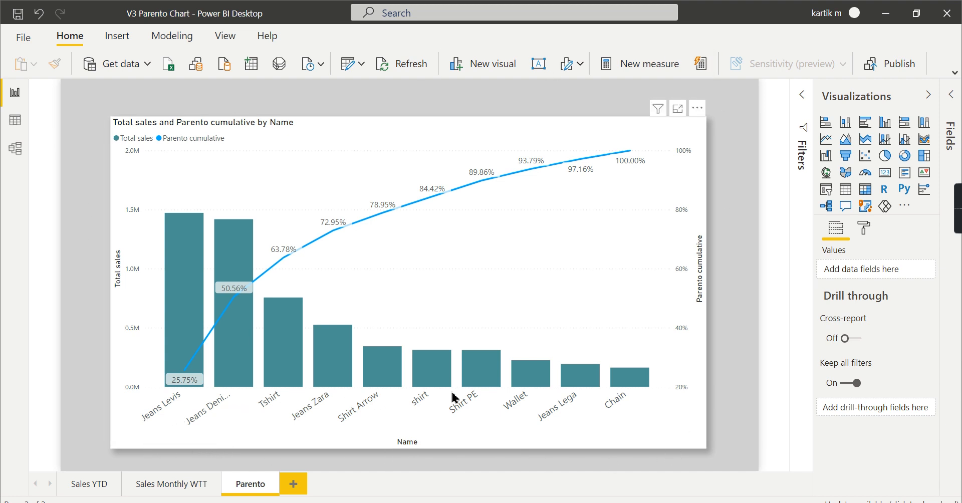
mouse_move(349, 205)
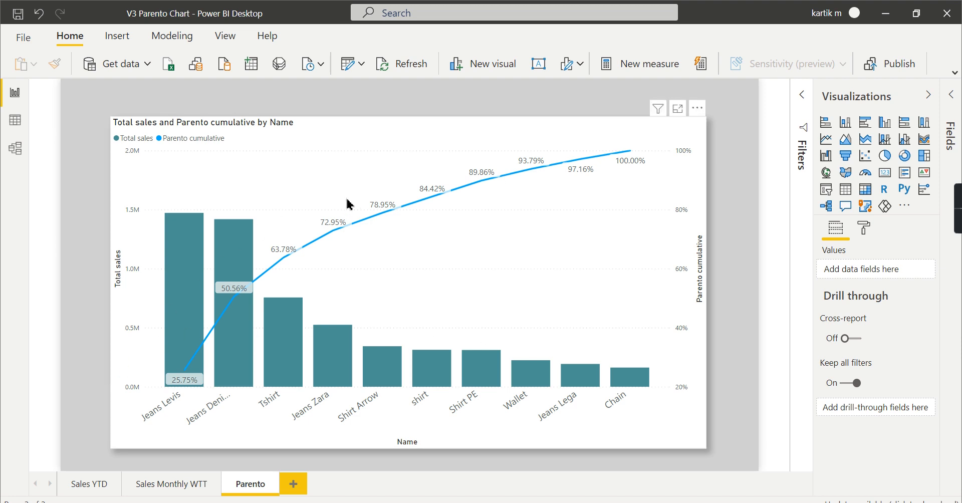
mouse_move(387, 212)
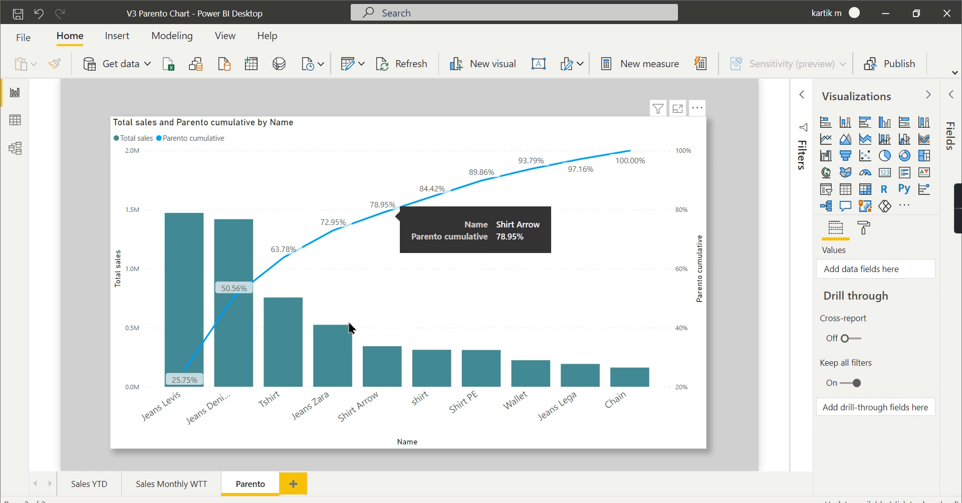
mouse_move(370, 376)
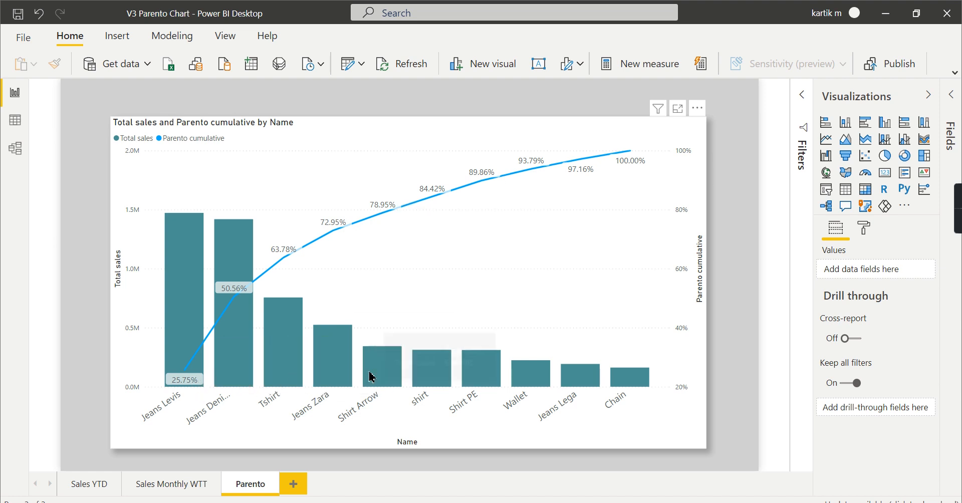
mouse_move(386, 216)
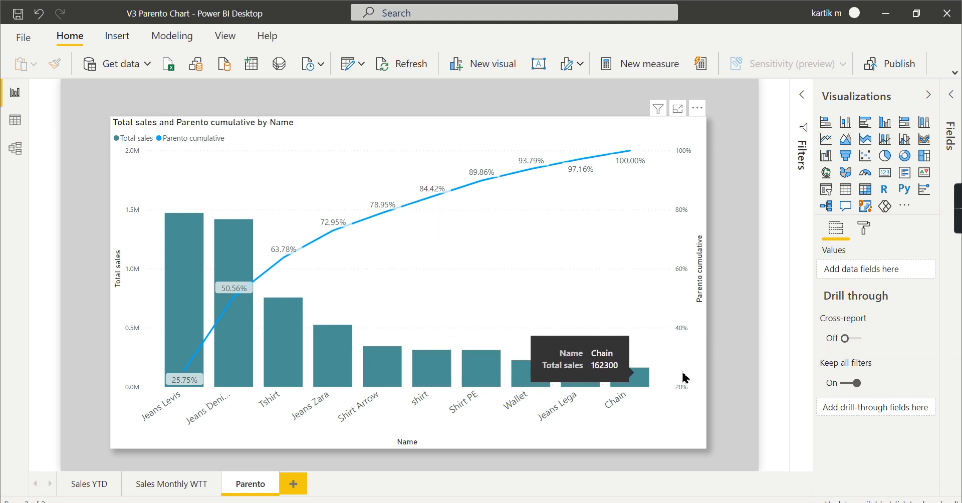
mouse_move(696, 222)
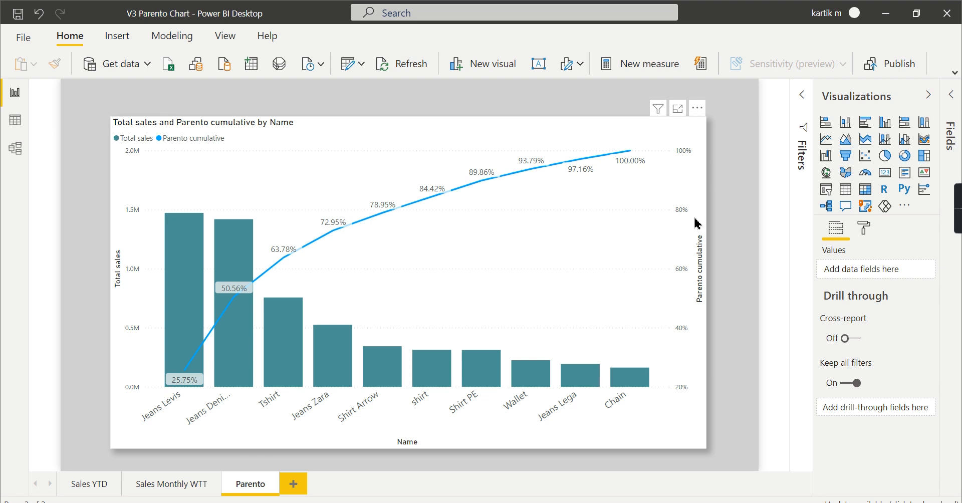
mouse_move(372, 166)
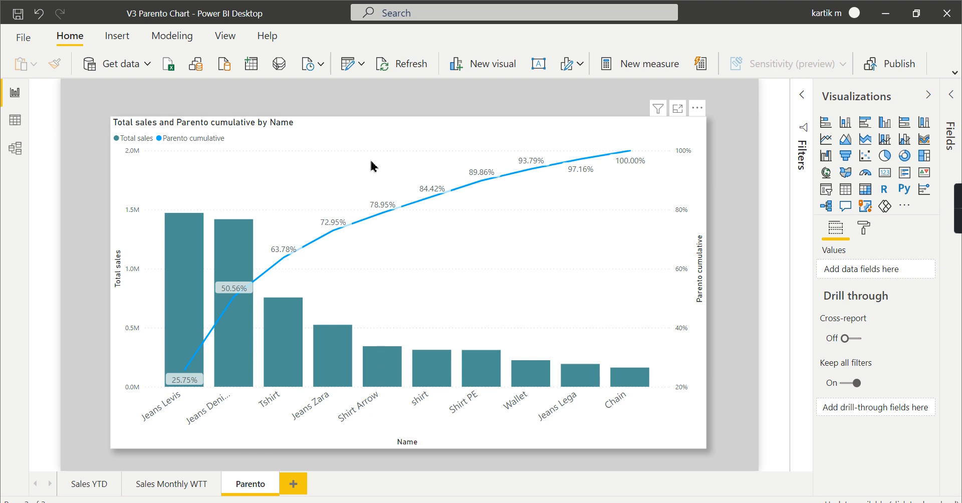
mouse_move(406, 332)
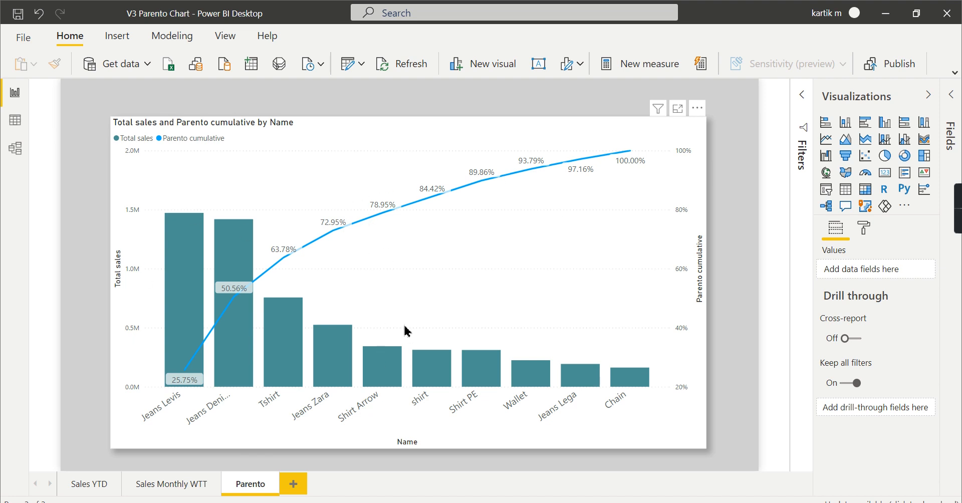
mouse_move(344, 250)
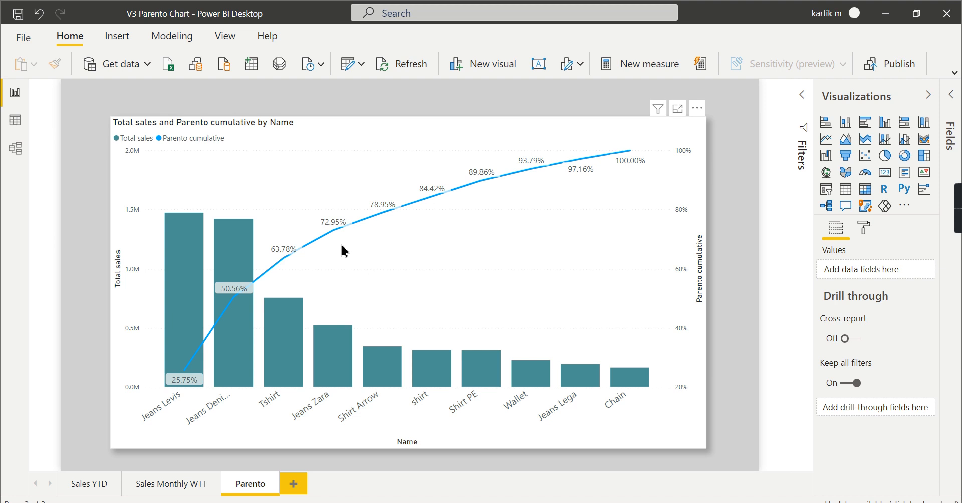
mouse_move(190, 278)
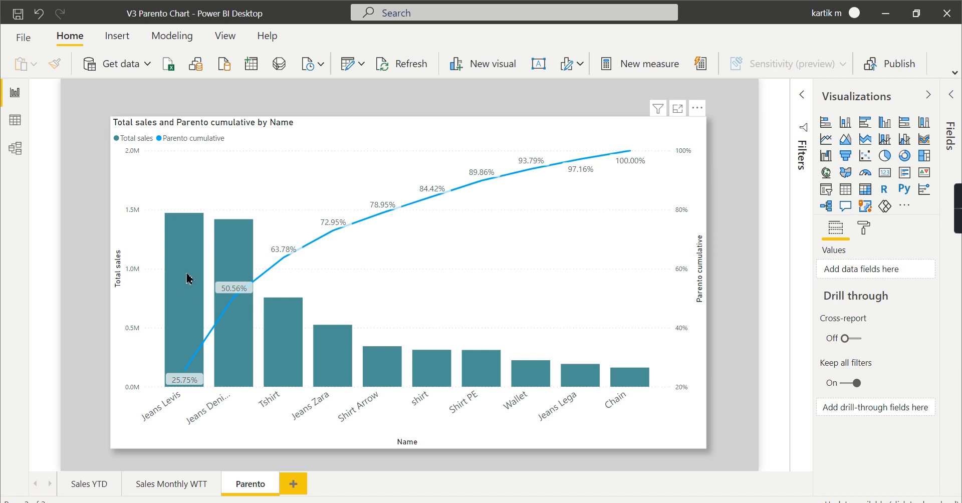
mouse_move(236, 264)
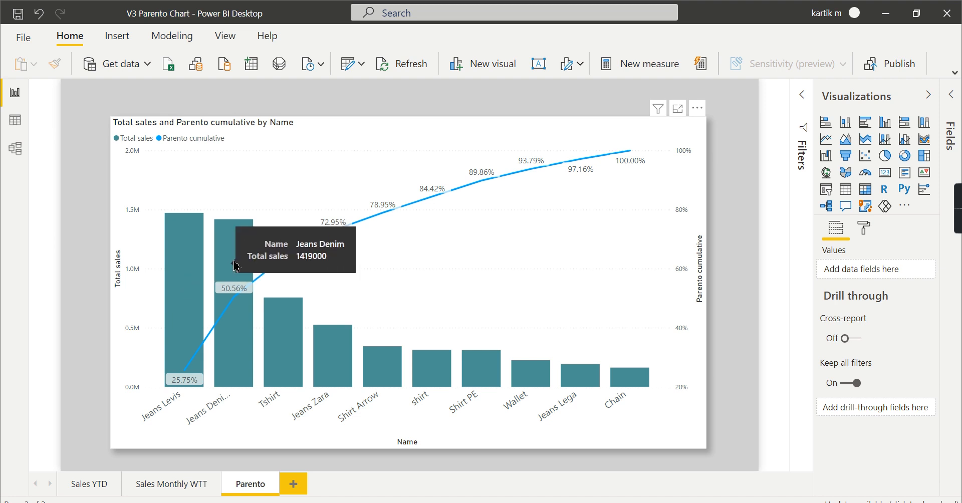
mouse_move(283, 310)
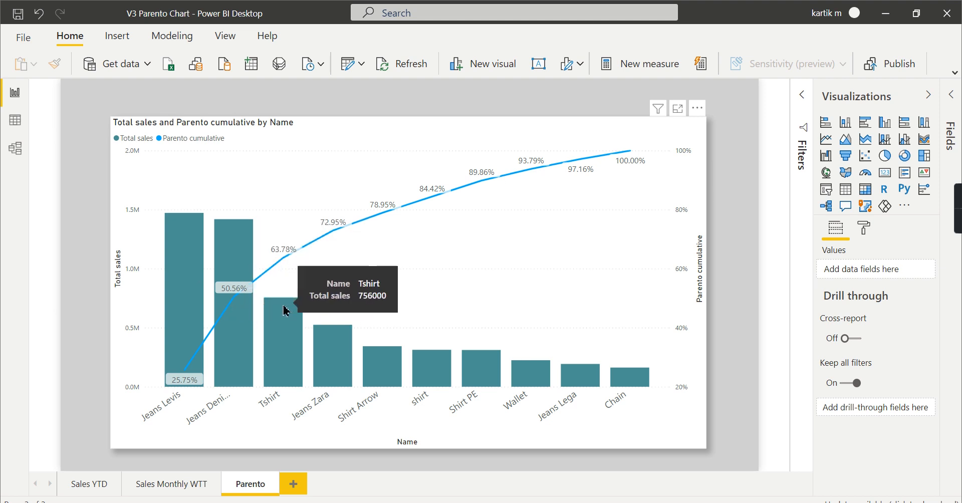
mouse_move(667, 379)
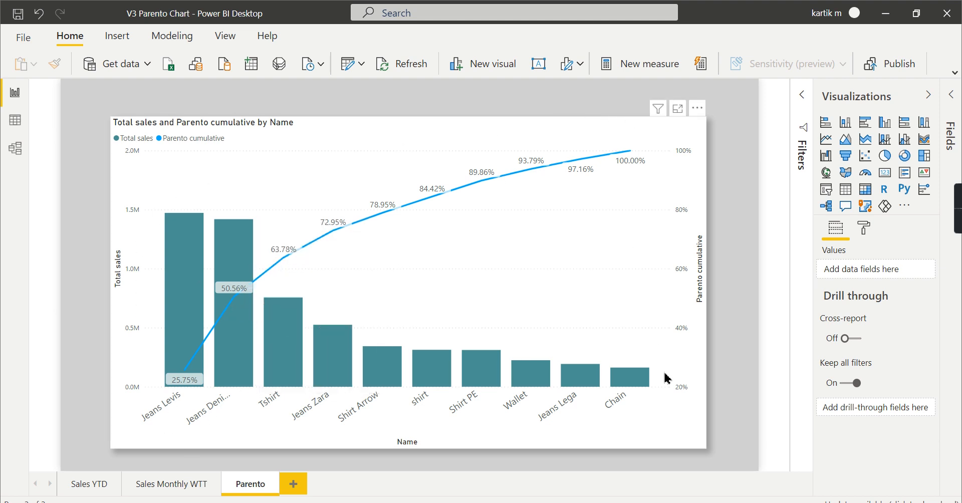
mouse_move(584, 126)
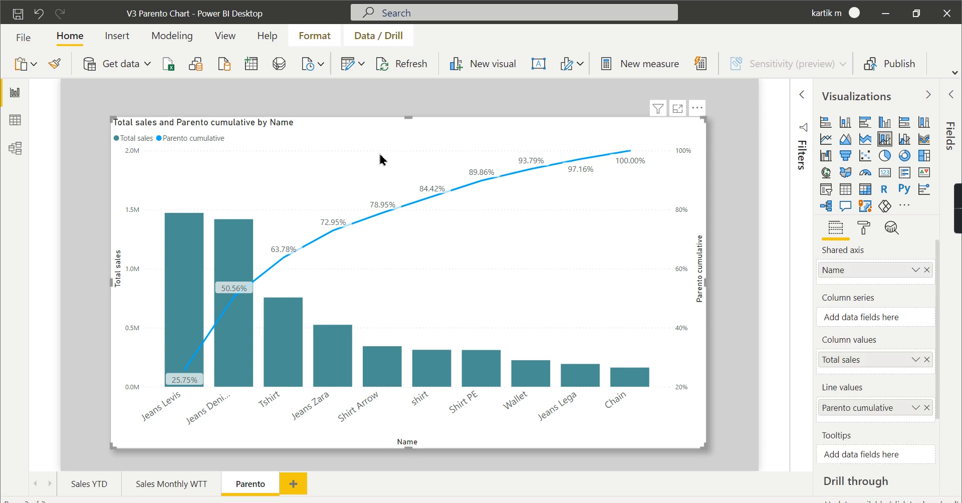
mouse_move(936, 159)
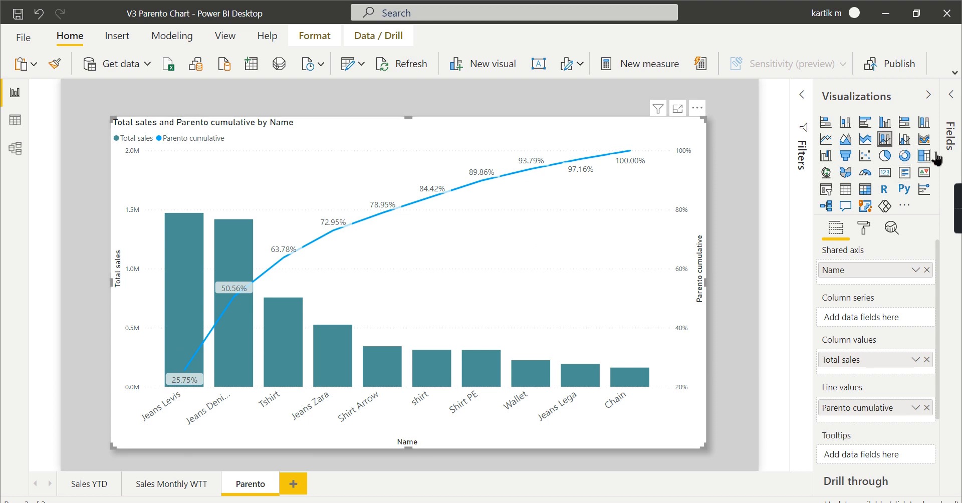
mouse_move(896, 156)
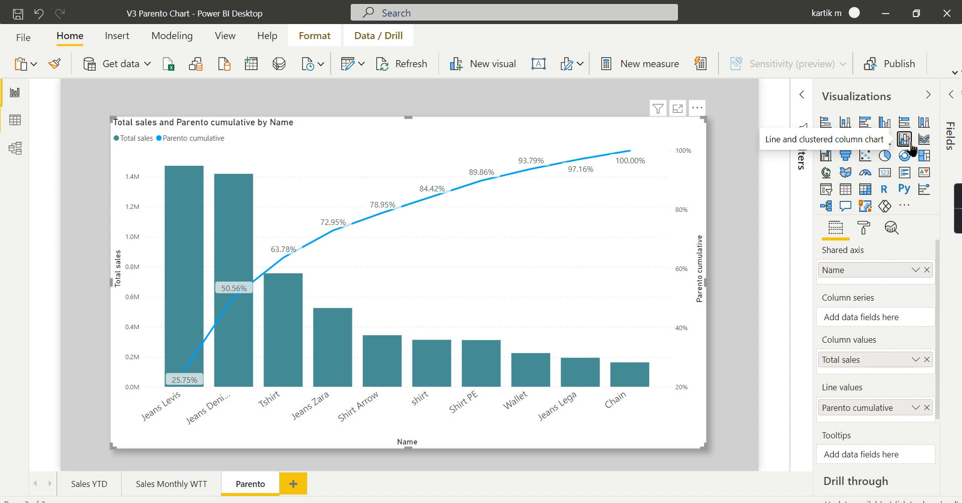
mouse_move(903, 156)
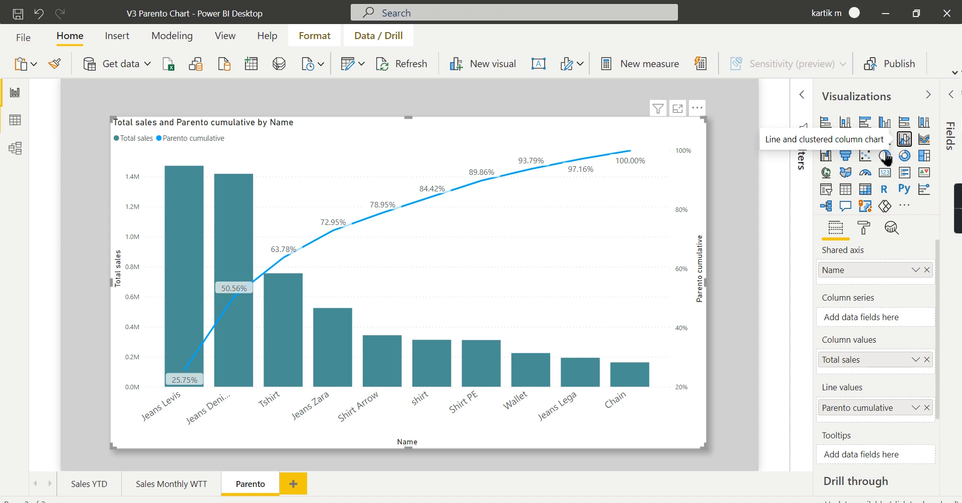
mouse_move(136, 307)
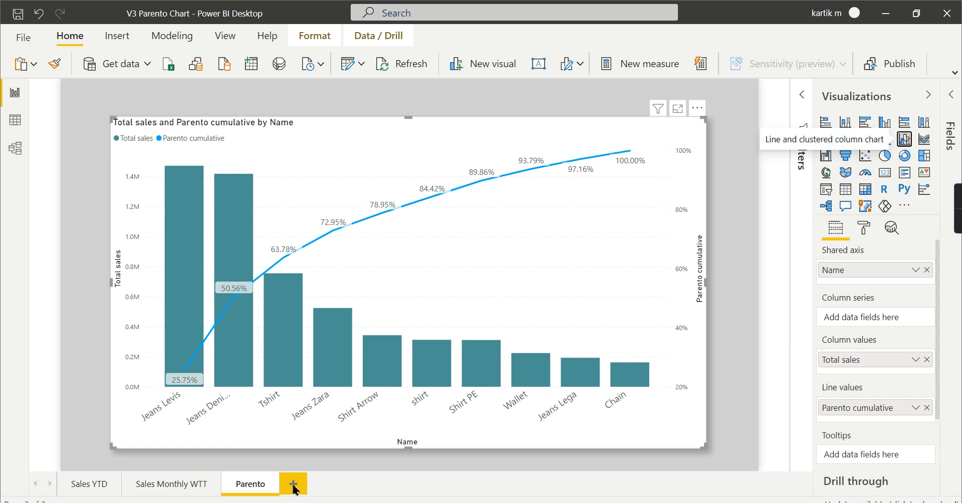
- Start a new report page with a table visual holding the Sales table's Product name field
click(291, 484)
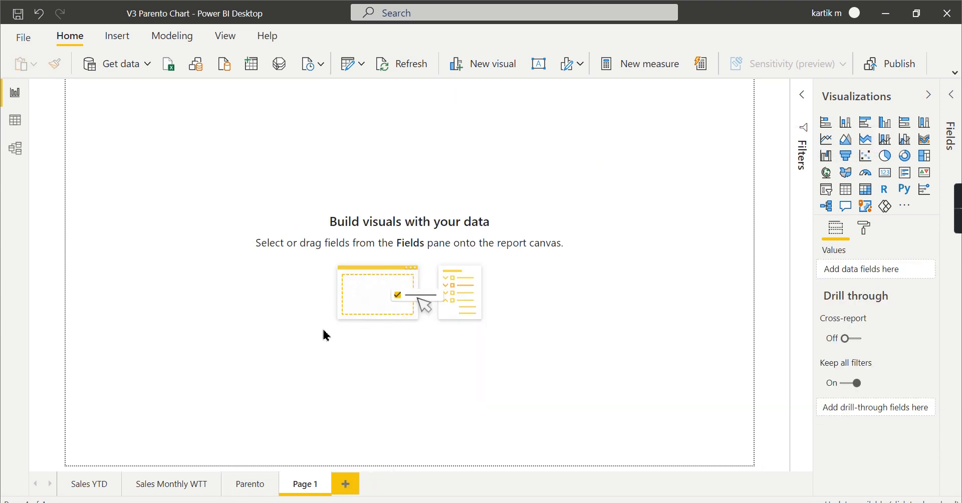
mouse_move(846, 189)
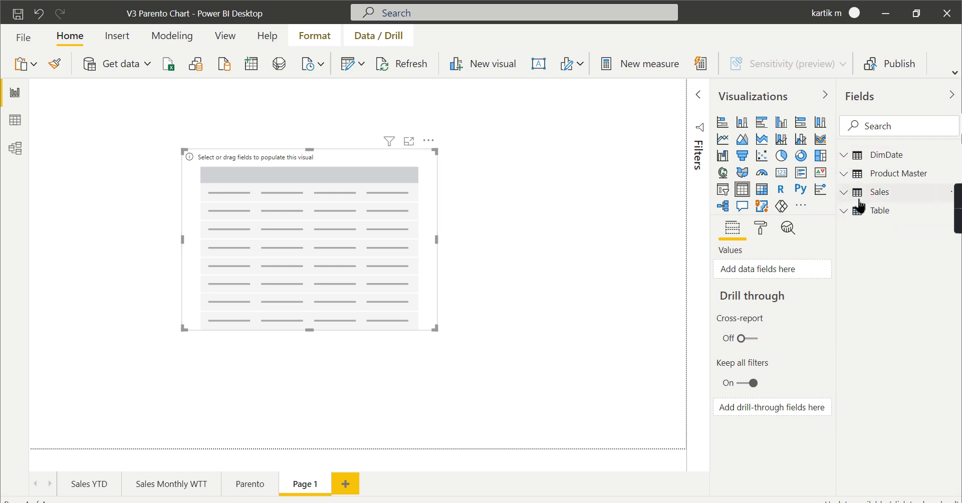
mouse_move(435, 210)
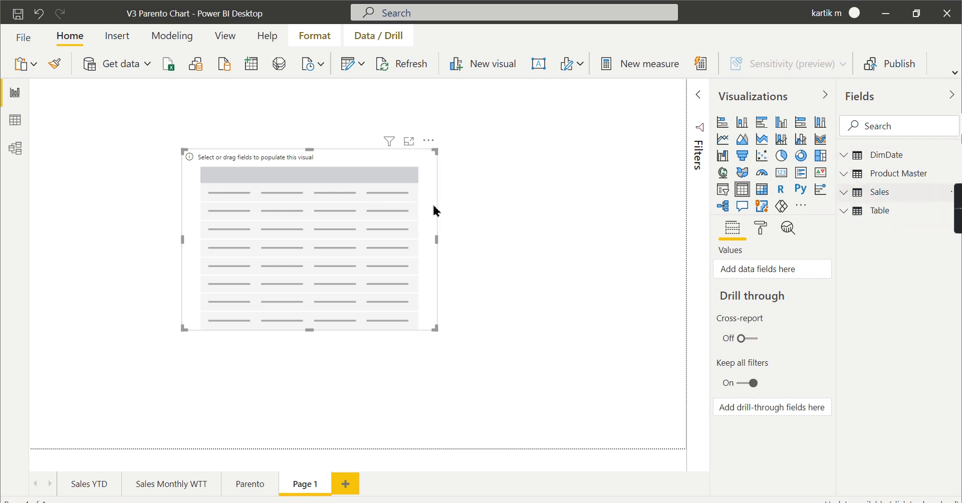
click(880, 191)
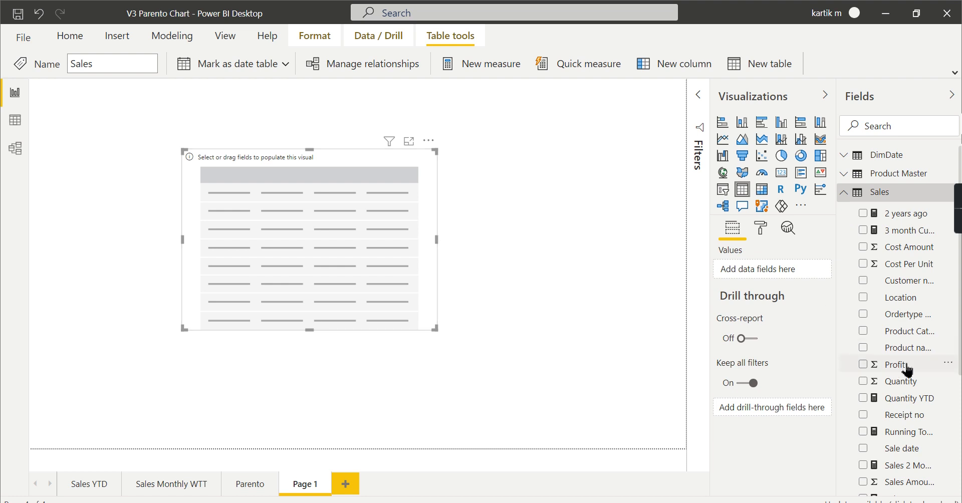
mouse_move(871, 353)
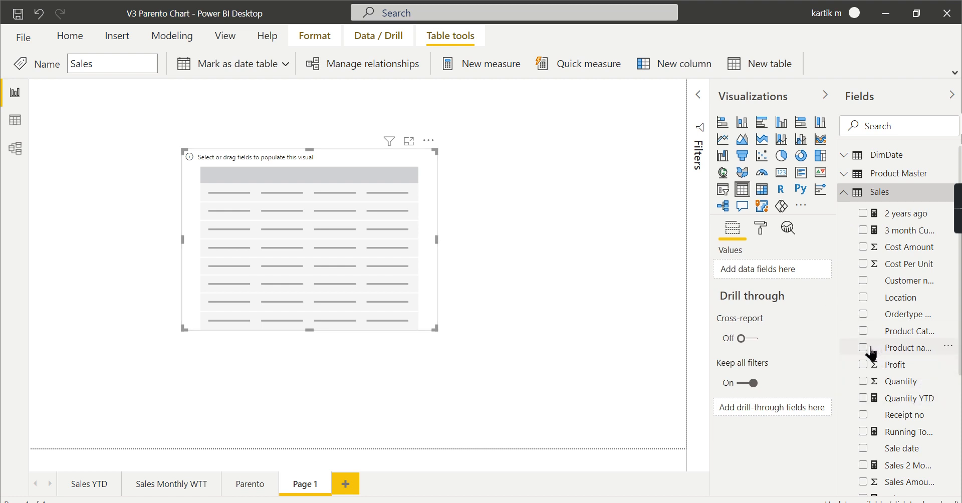
mouse_move(707, 204)
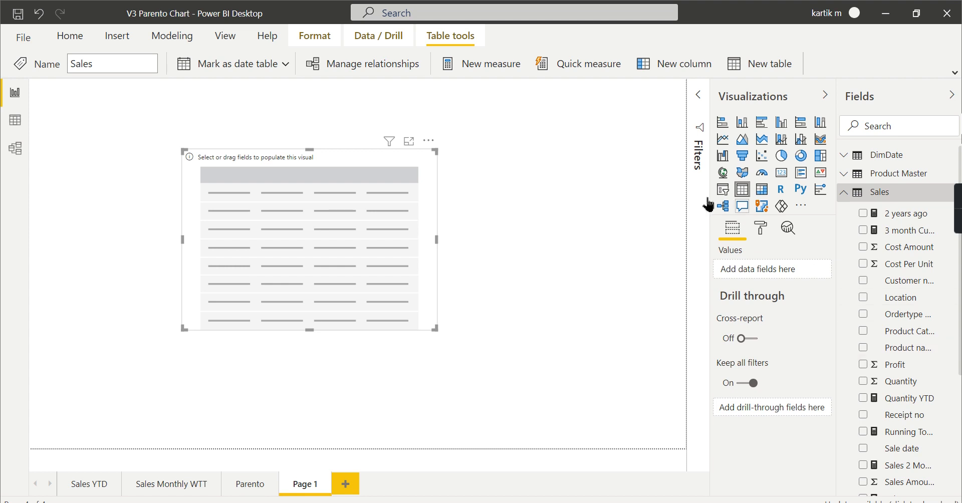
mouse_move(873, 353)
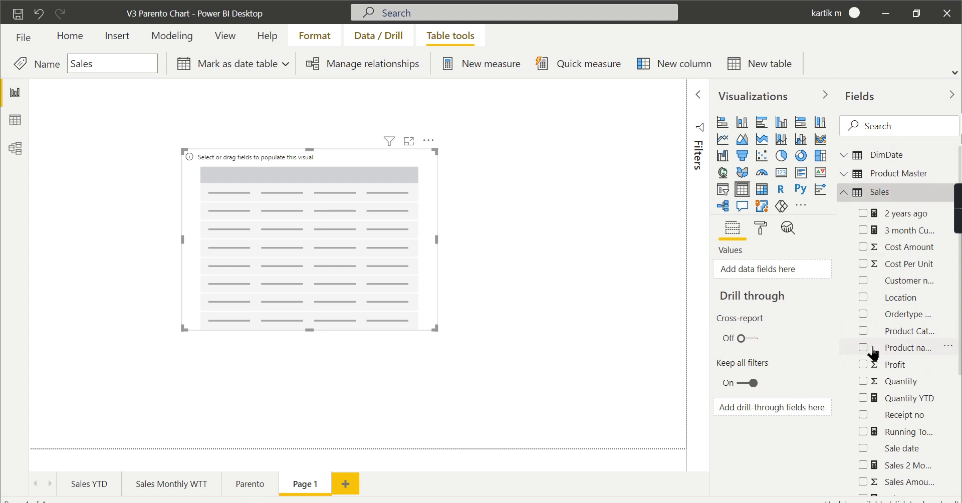
click(864, 348)
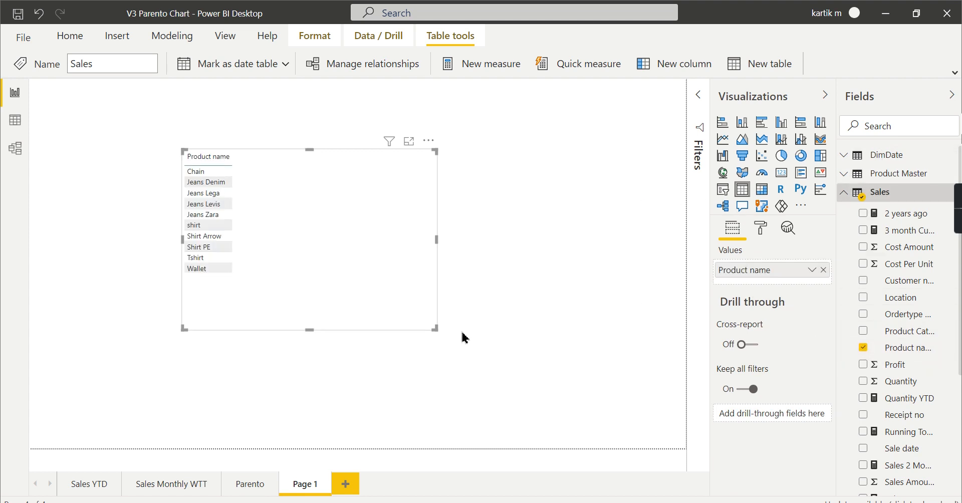
scroll(down, 3)
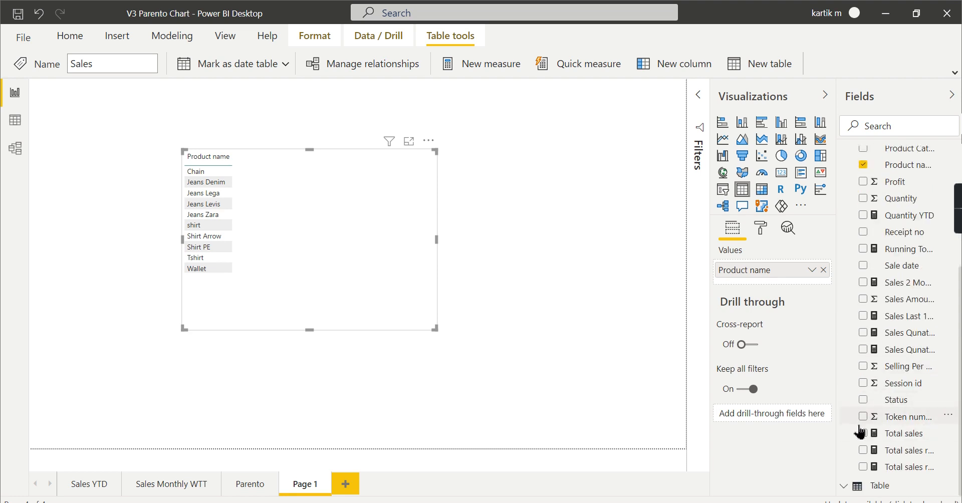
mouse_move(868, 301)
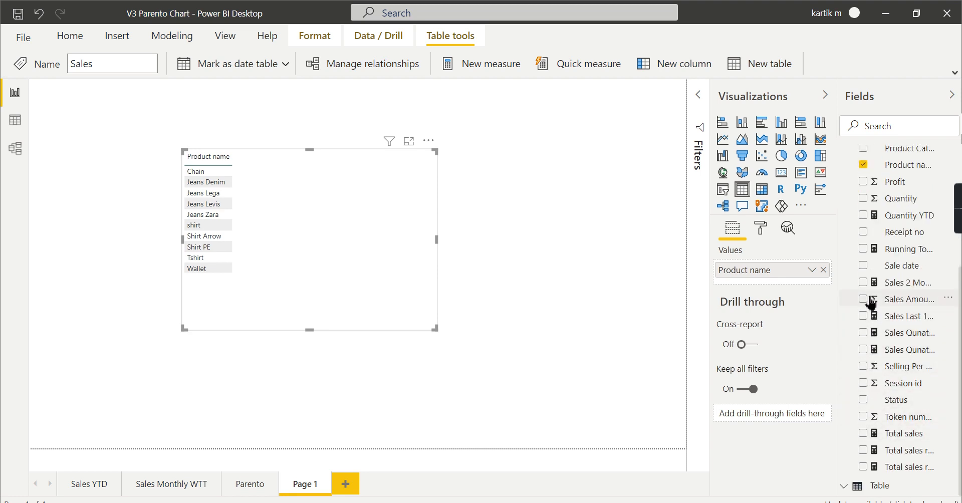
- Add Sales Amount to the table and sort products by it, largest first
click(911, 299)
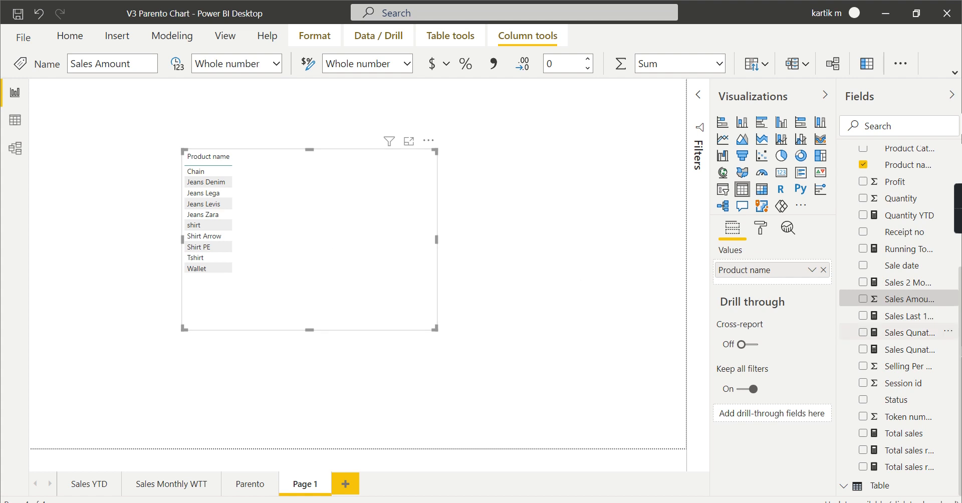
click(864, 298)
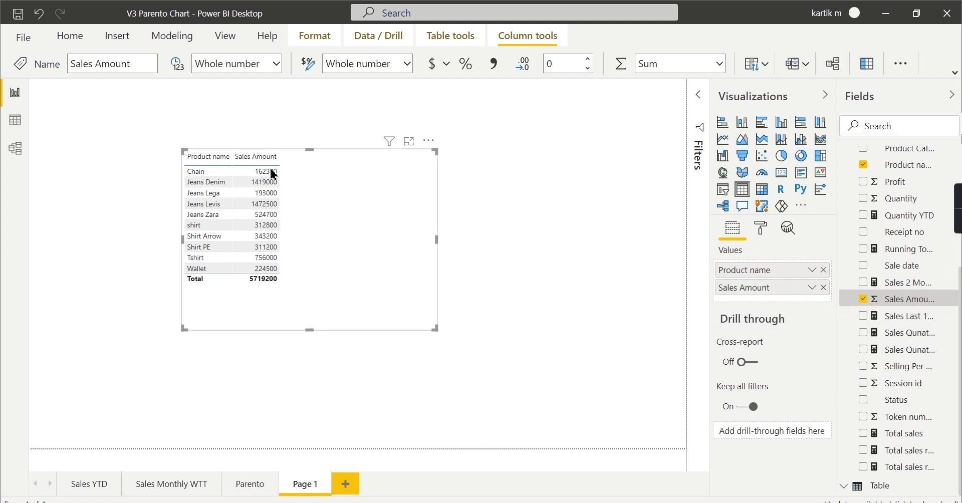
click(255, 157)
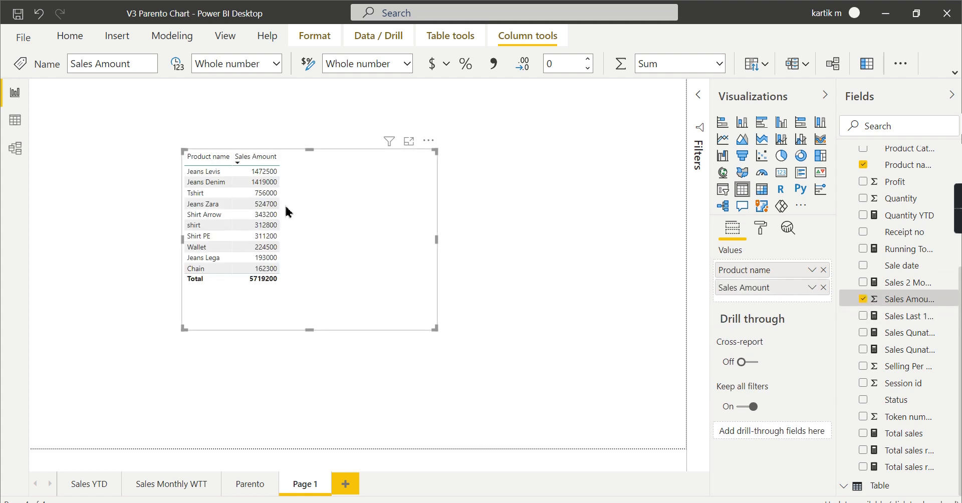
click(263, 170)
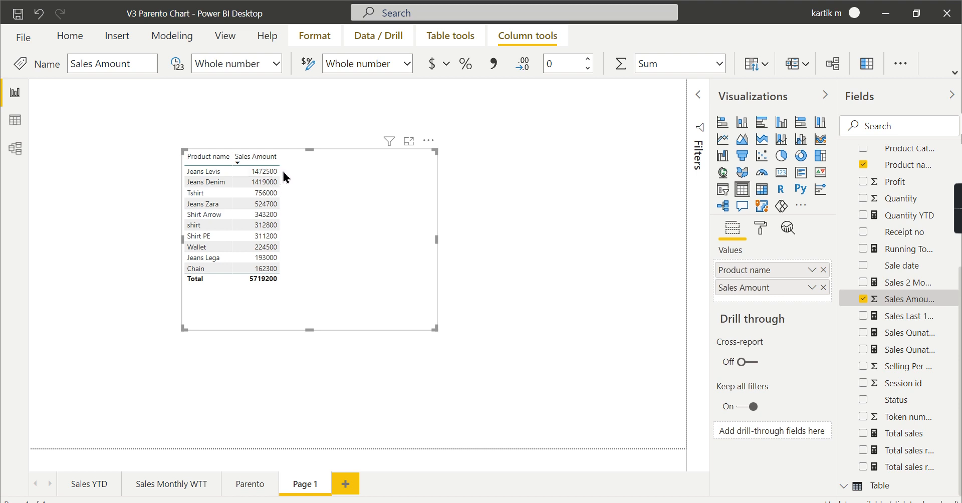
mouse_move(520, 273)
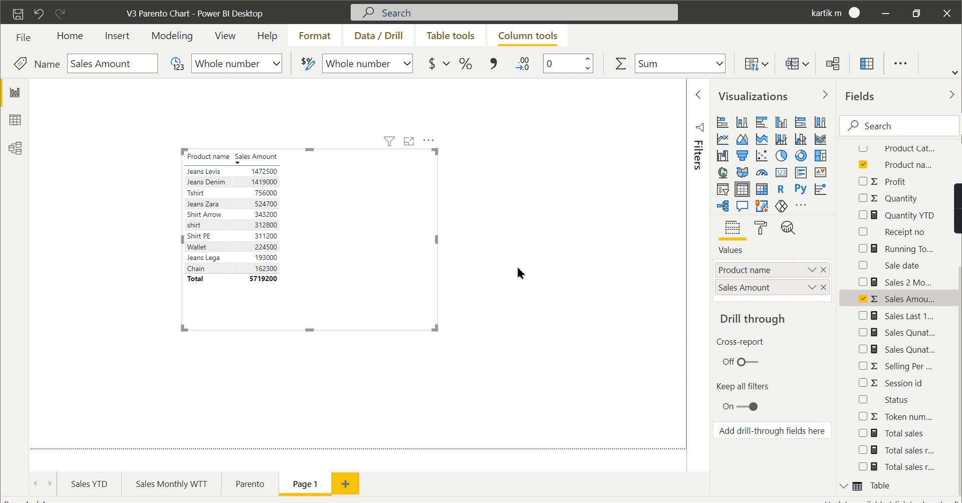
- Raise the table's Values text size to 16 pt in the Format pane
click(760, 228)
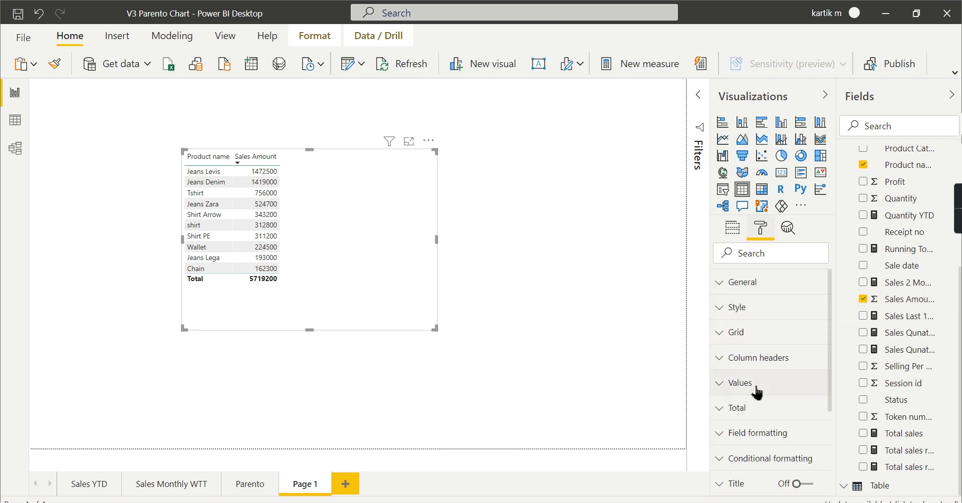
click(742, 382)
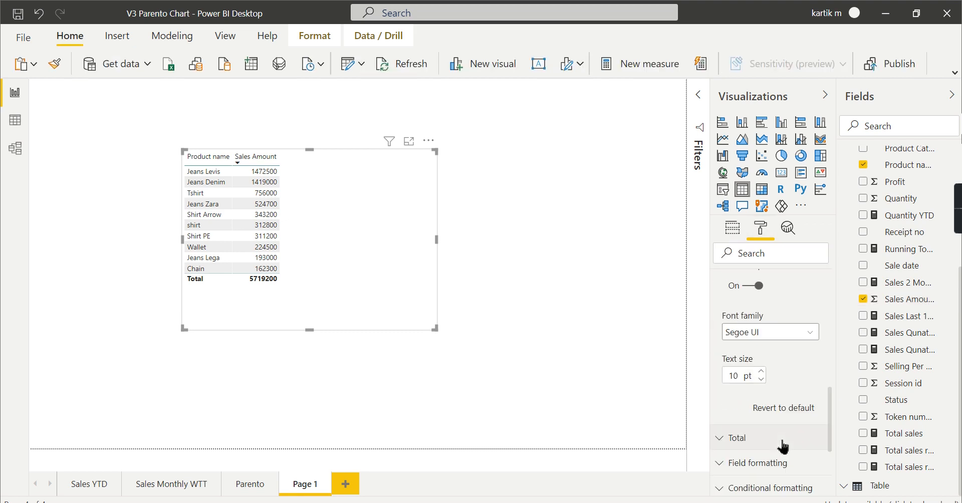
click(761, 371)
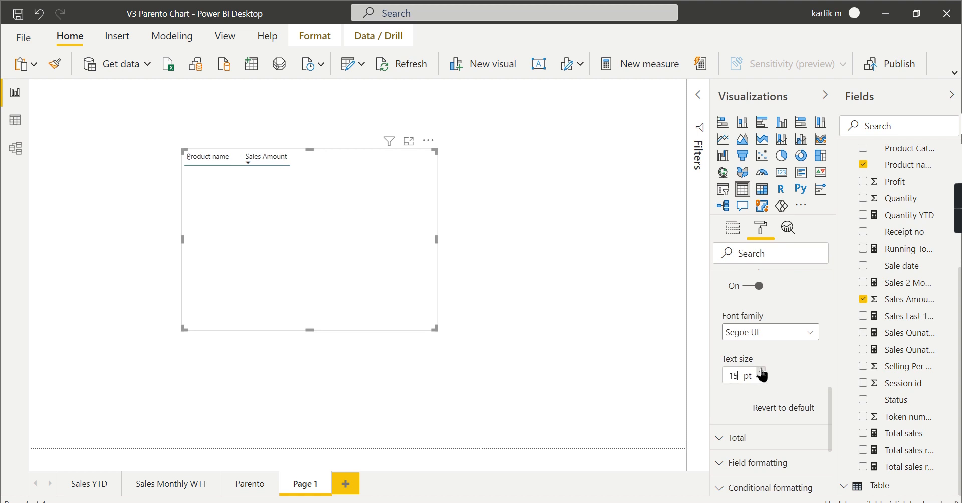
click(762, 371)
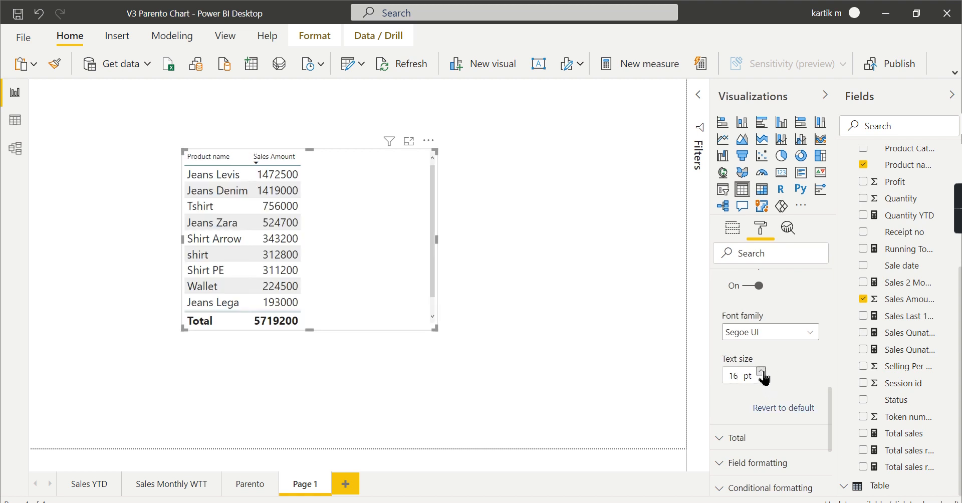
click(761, 372)
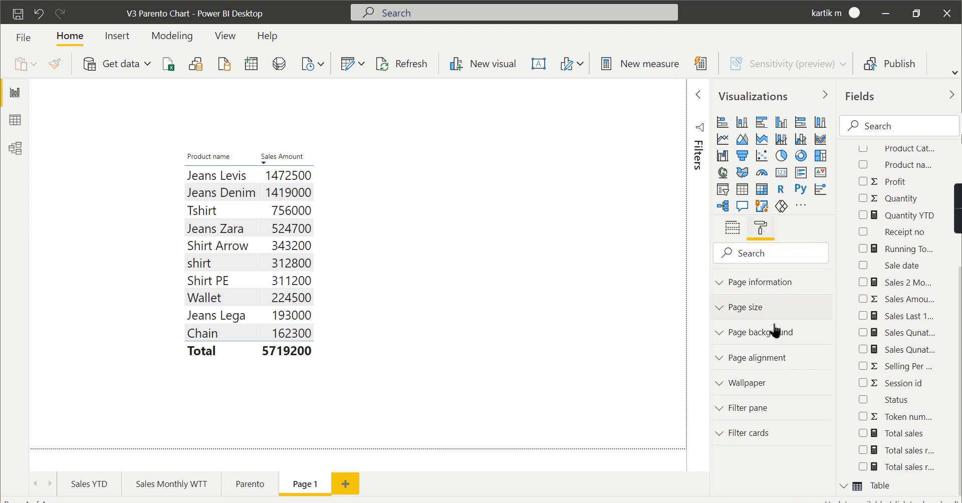
click(744, 375)
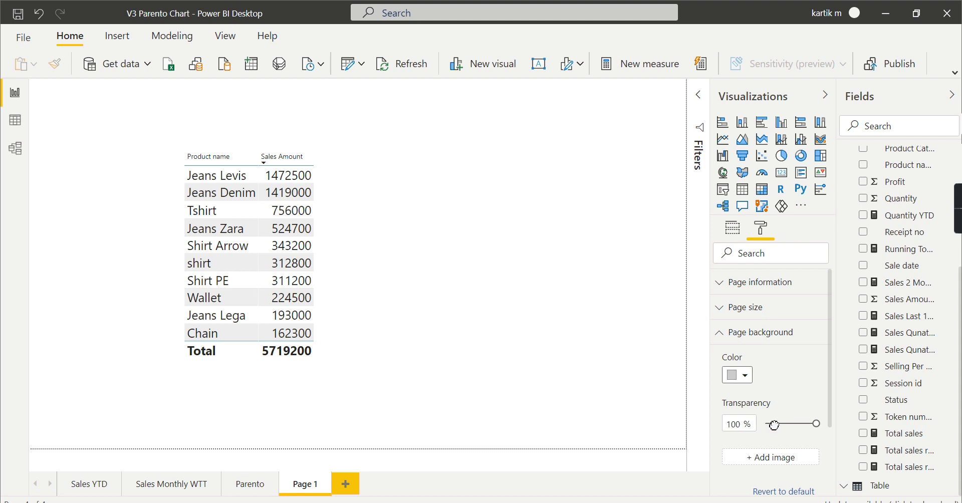
- Raise the table's Column headers text size to 18 pt
click(277, 275)
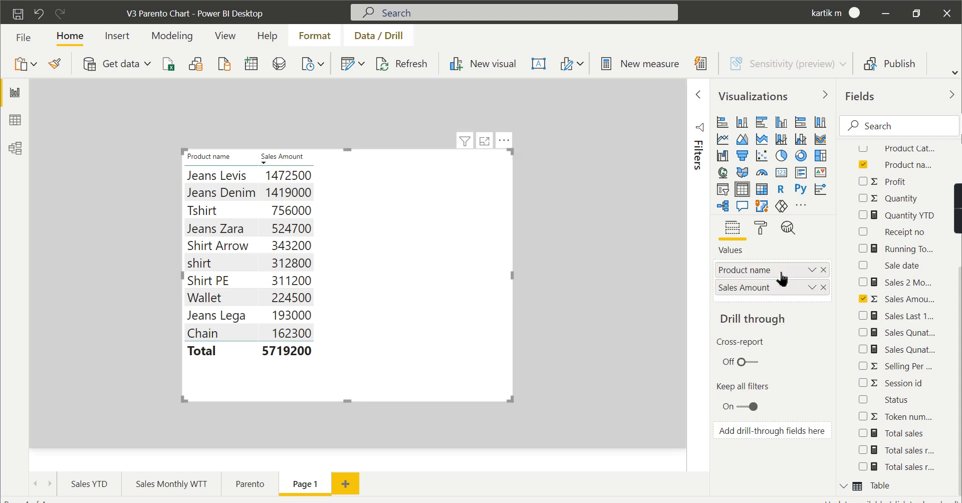
click(761, 227)
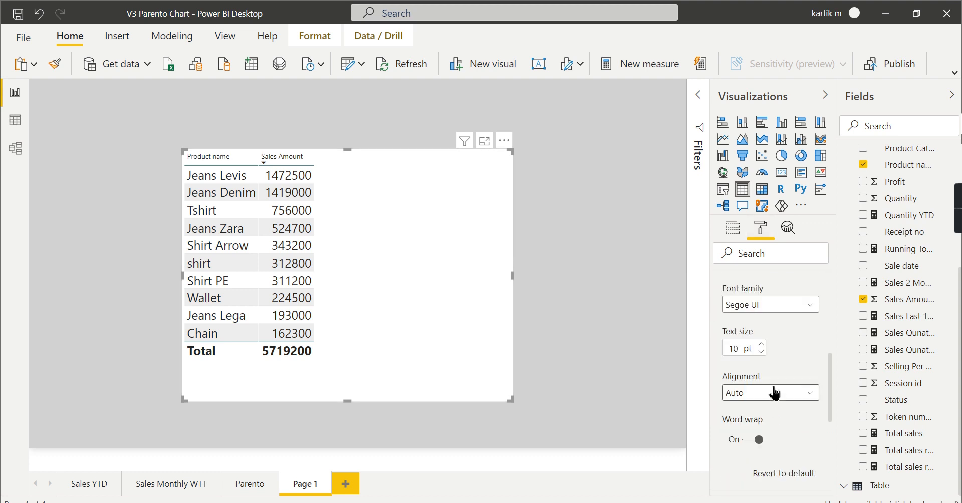
click(760, 344)
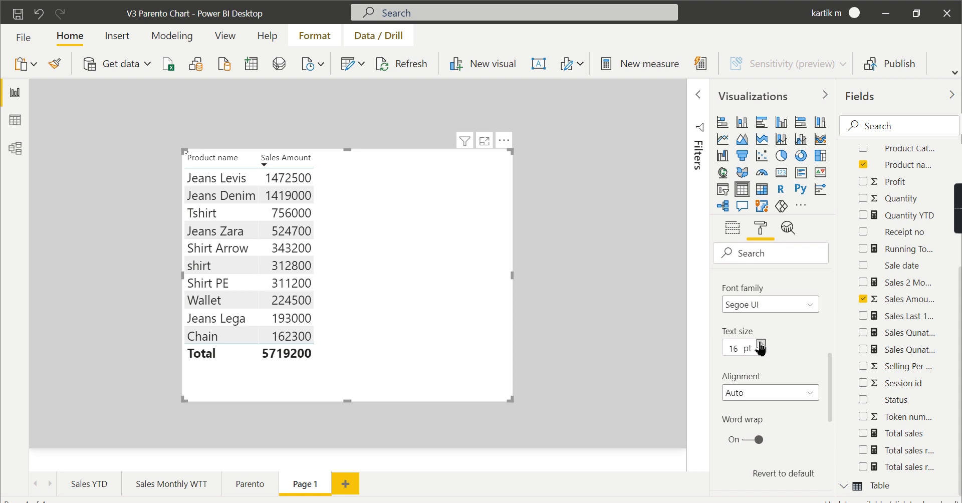
click(763, 344)
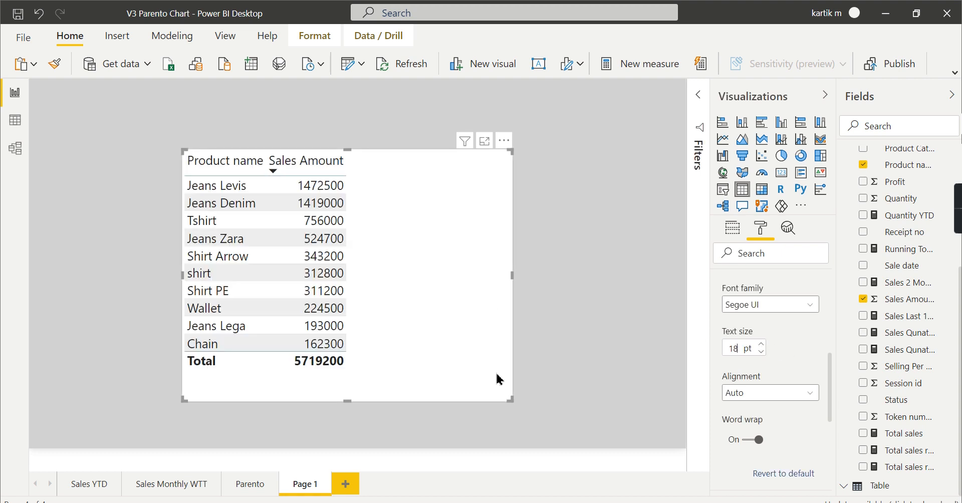
mouse_move(456, 306)
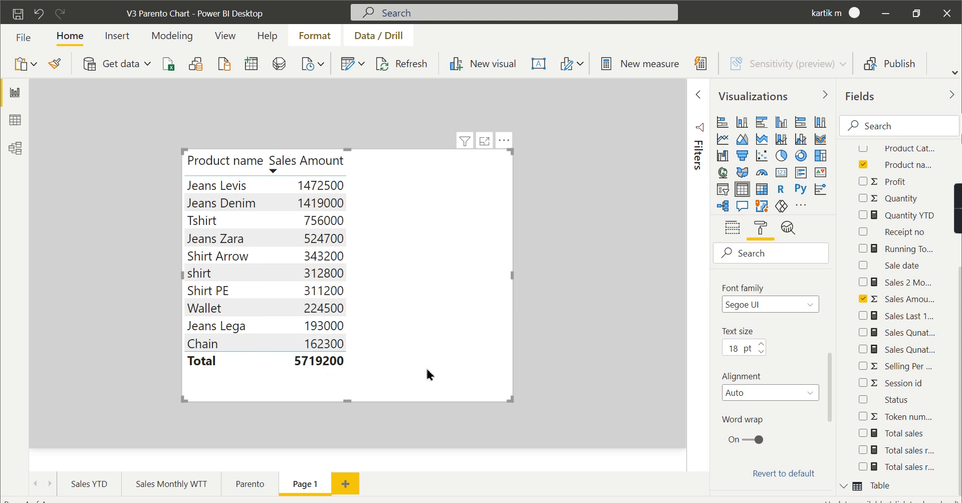
mouse_move(401, 308)
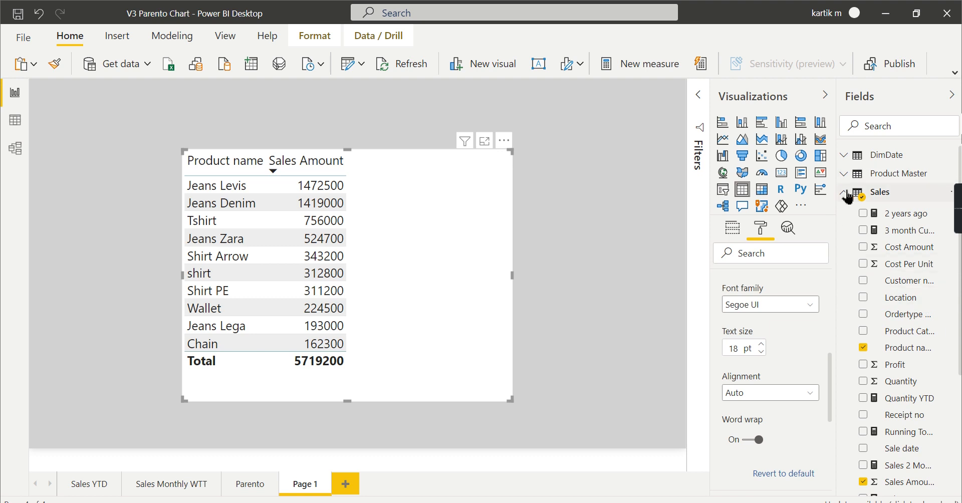
- Review the Parento cumulative measure's formula in the expanded editor, then collapse it to one line
click(879, 191)
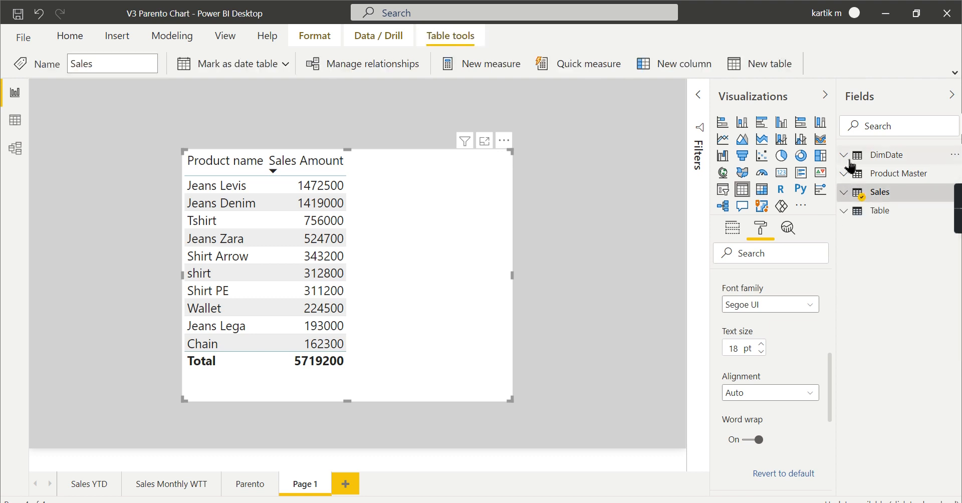
click(850, 154)
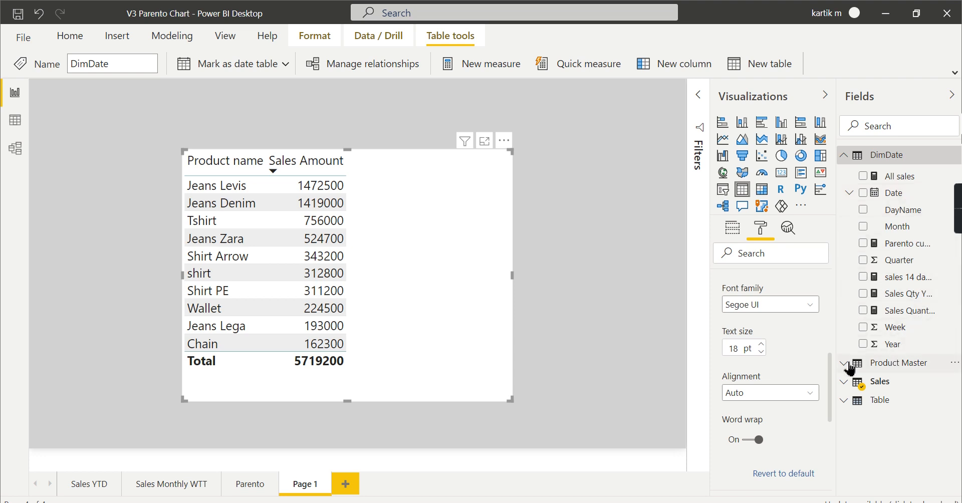
click(844, 363)
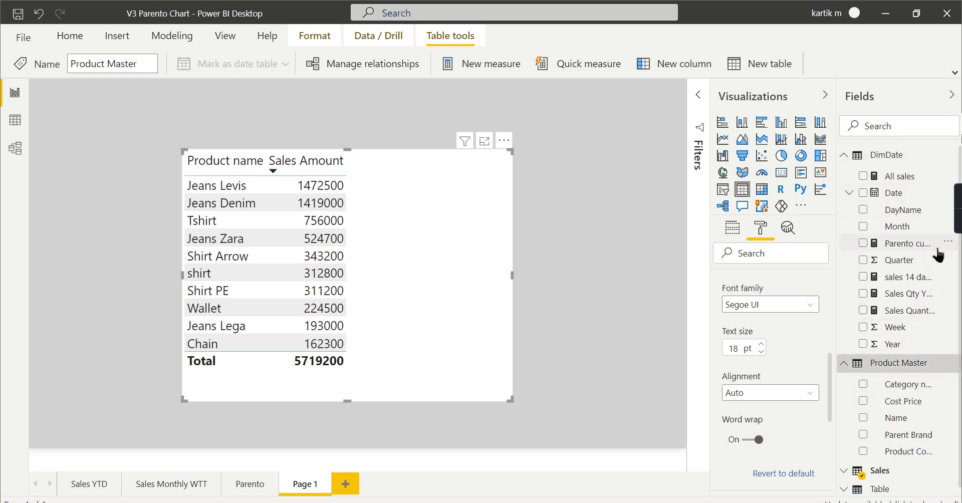
click(907, 244)
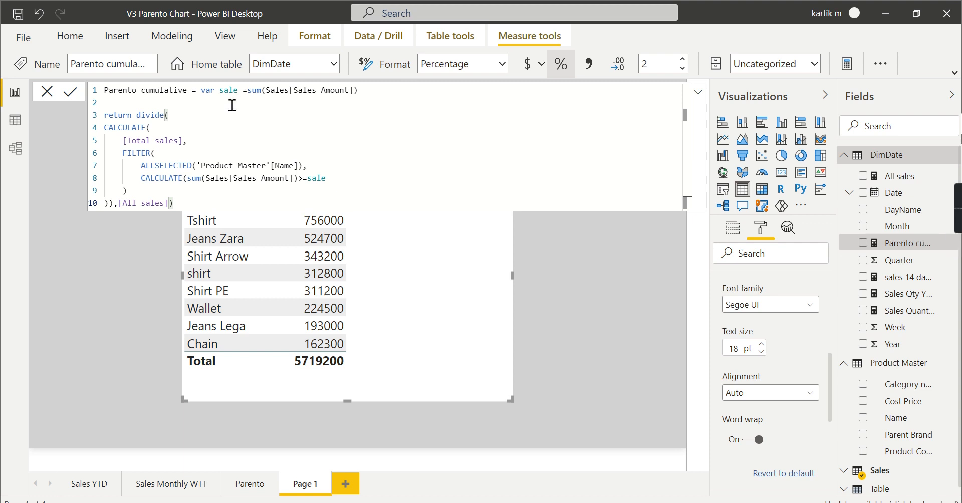
mouse_move(278, 110)
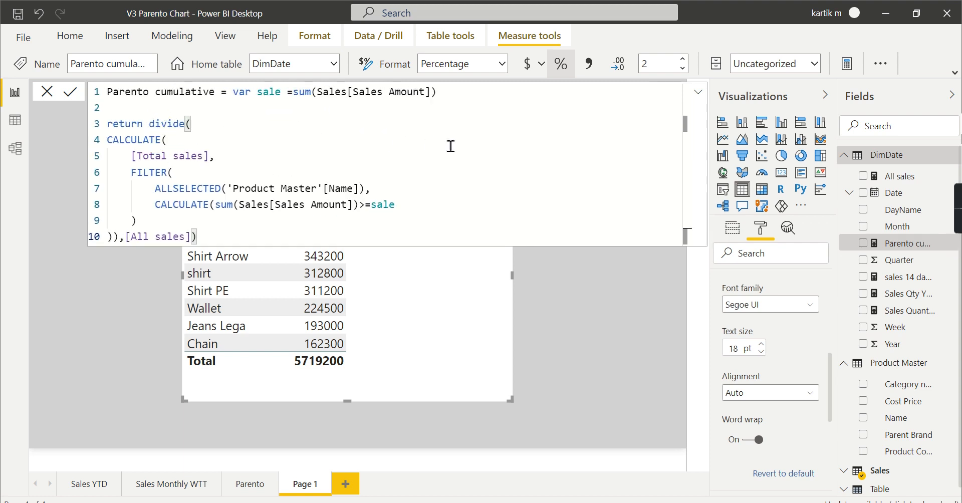
mouse_move(316, 135)
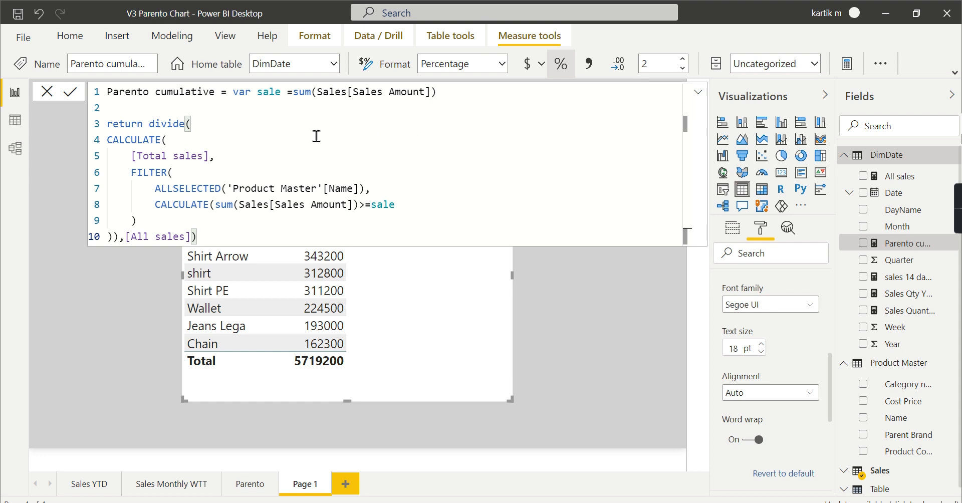
mouse_move(386, 132)
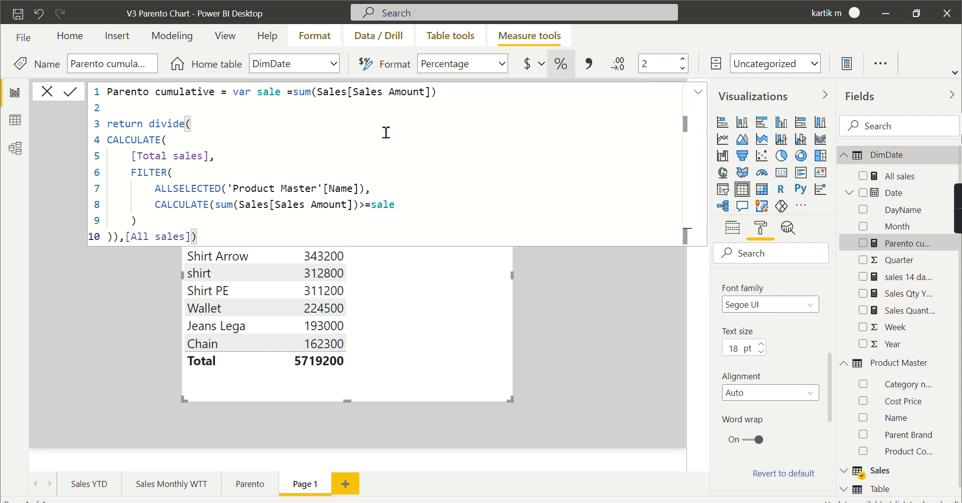
mouse_move(242, 119)
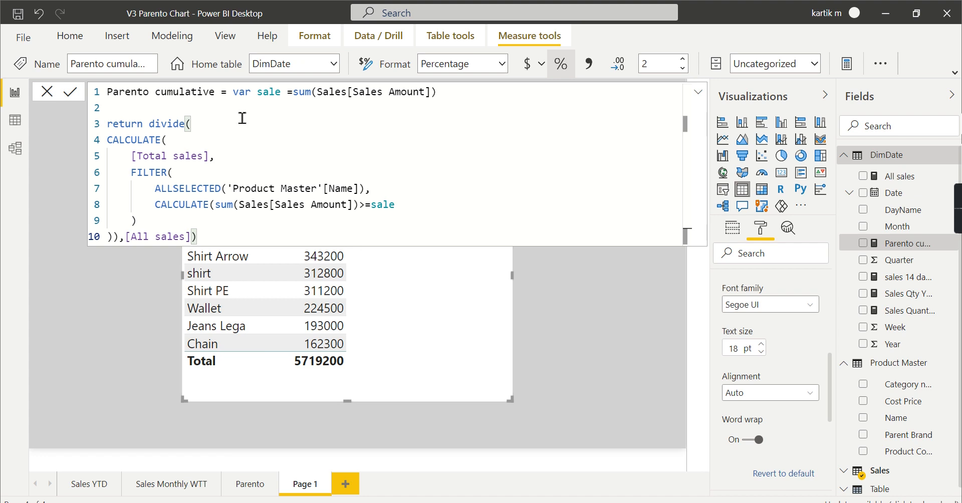
mouse_move(438, 340)
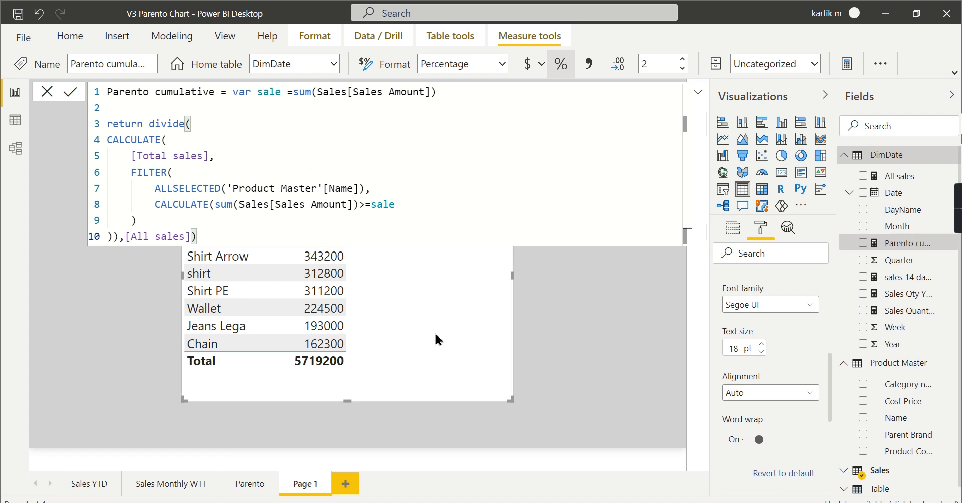
mouse_move(704, 98)
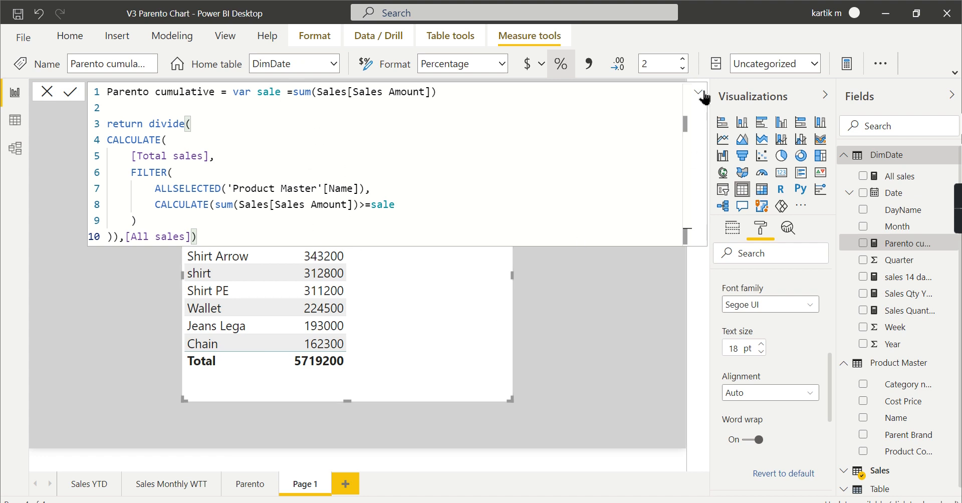
click(696, 92)
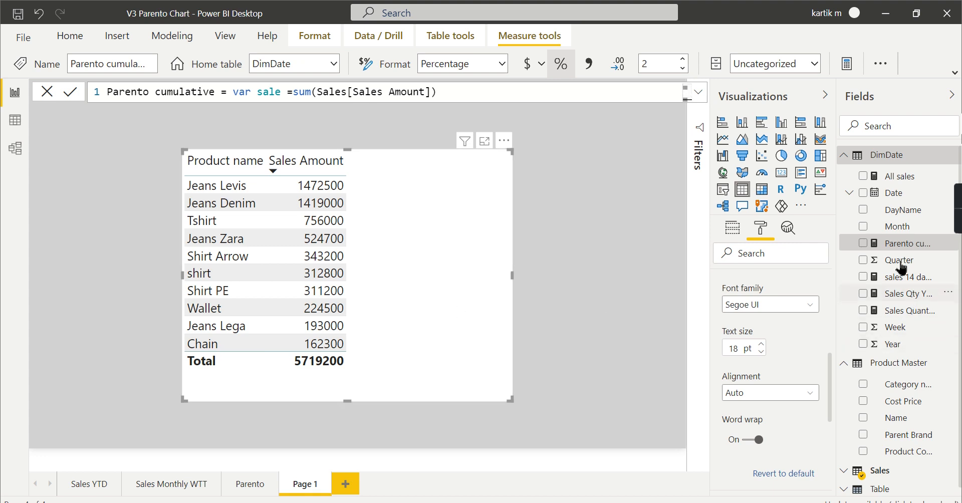
mouse_move(739, 232)
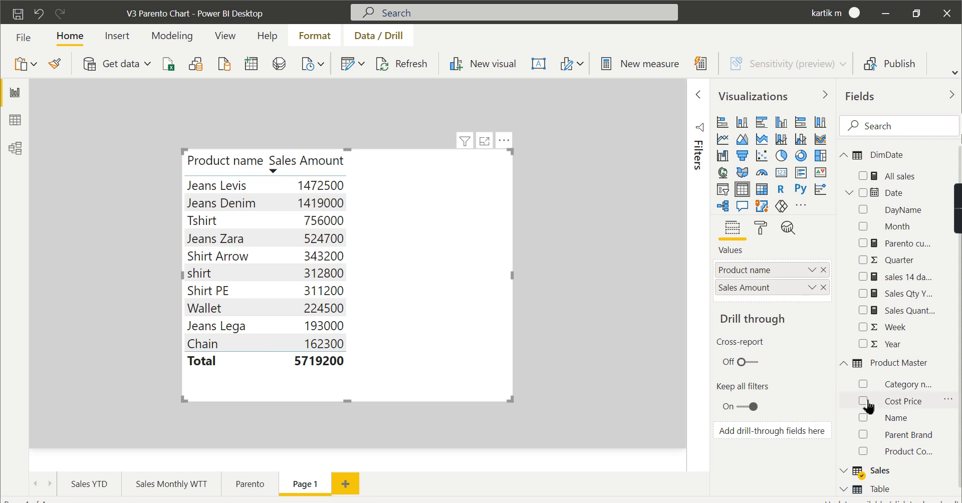
- Replace Product name with Product Master's Name as the first column, then select Parento cumulative
click(825, 269)
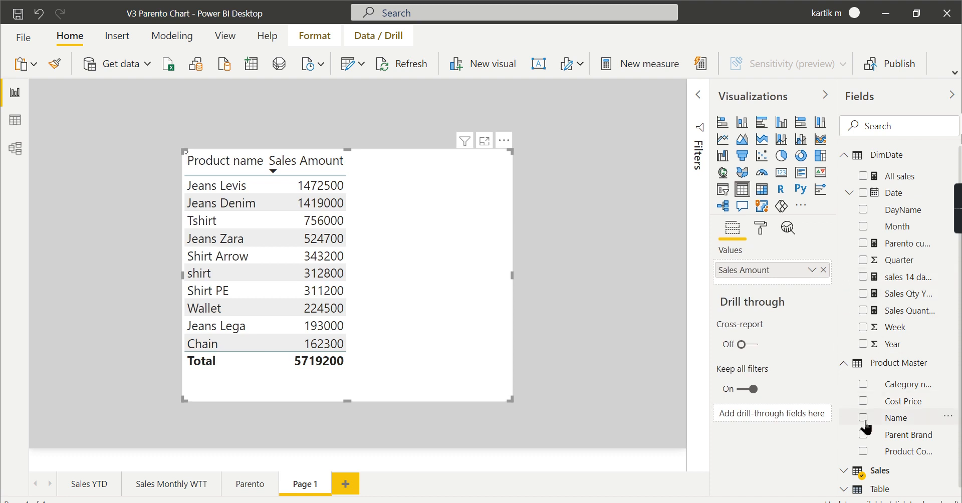
click(864, 418)
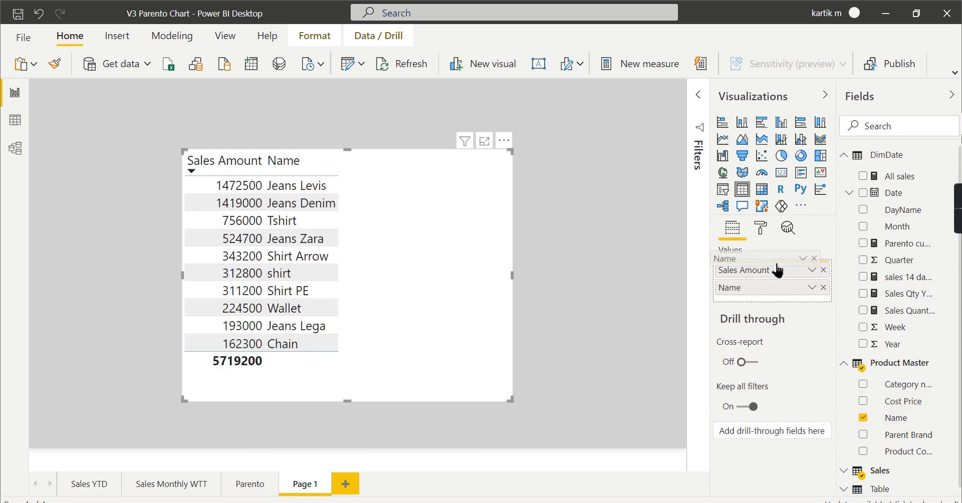
drag(743, 270, 743, 288)
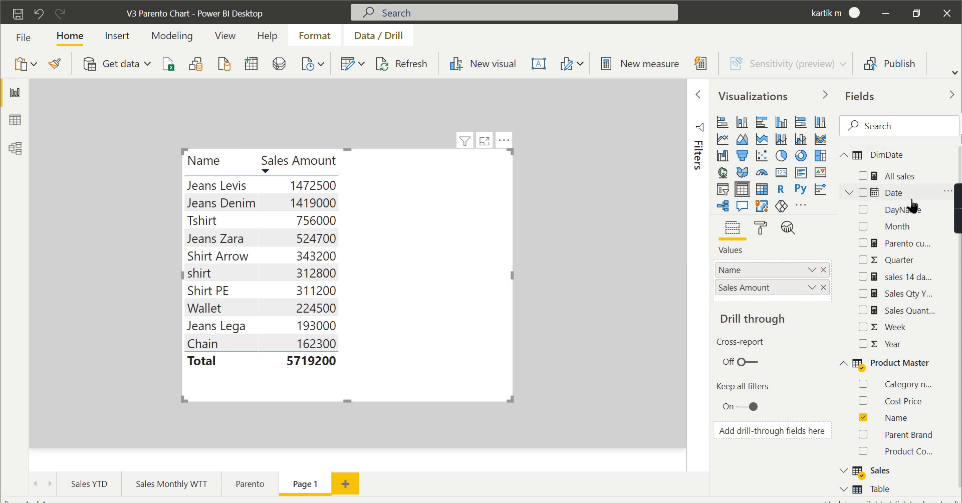
click(907, 243)
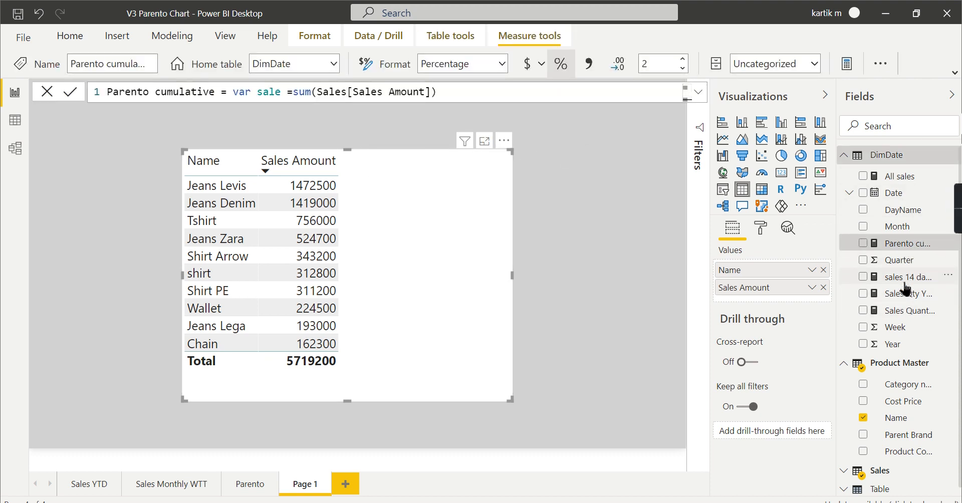
mouse_move(914, 251)
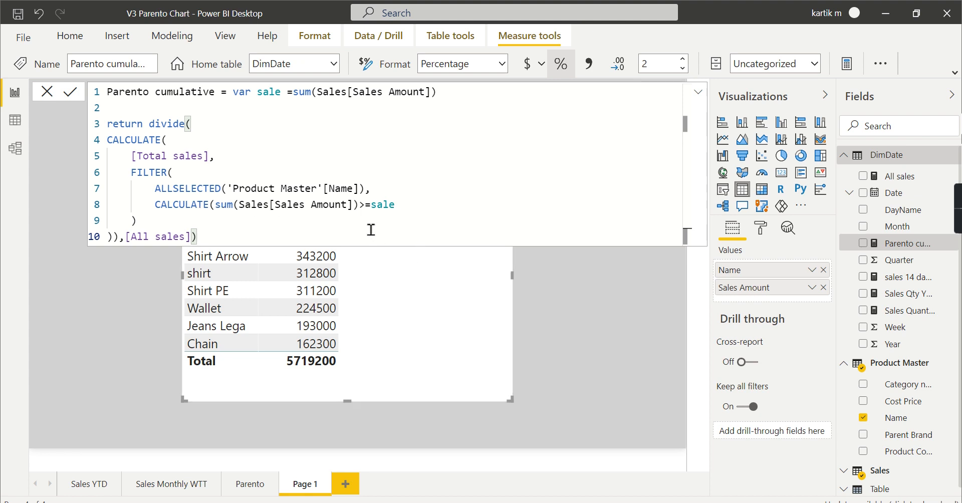
mouse_move(366, 278)
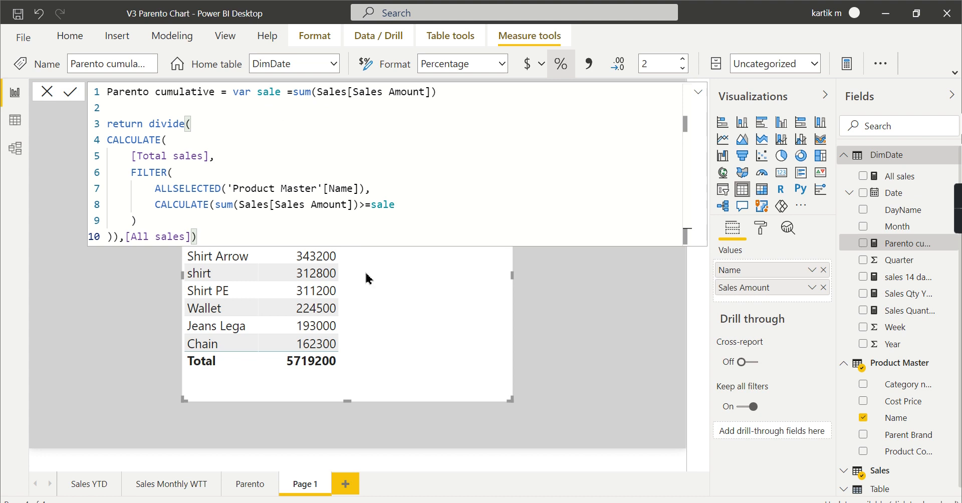
- Add the Parento cumulative measure as a third value in the table, reaching 100%
click(434, 170)
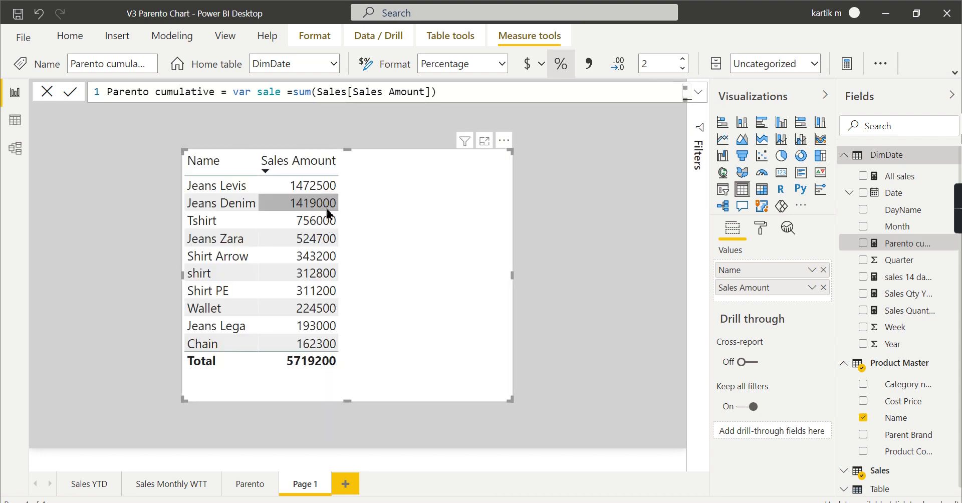
mouse_move(334, 217)
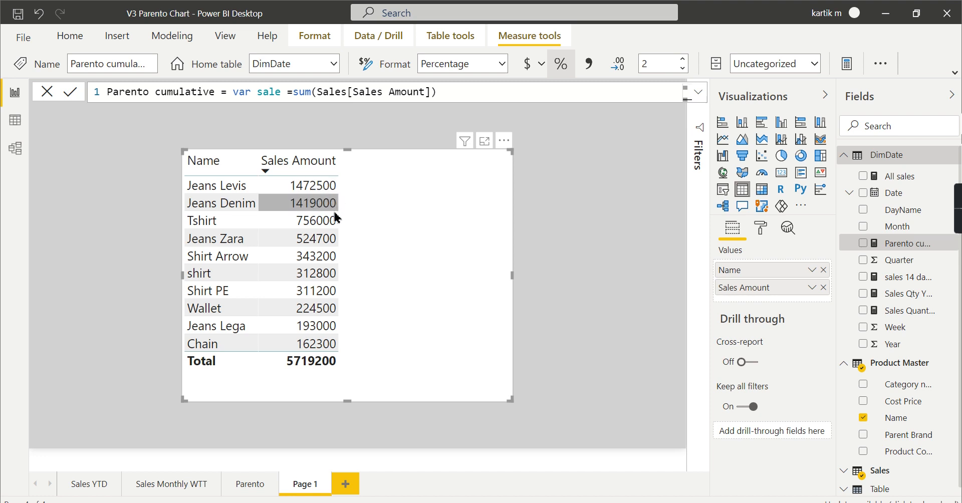
mouse_move(329, 221)
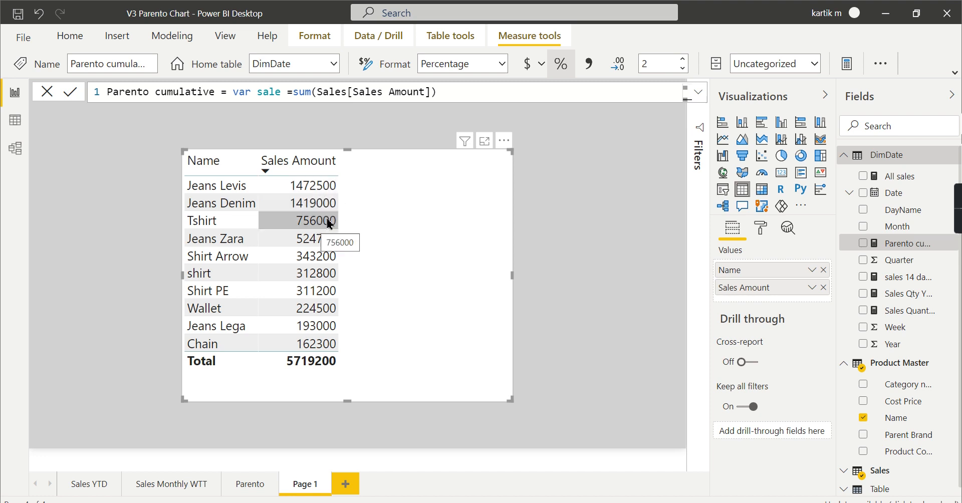
mouse_move(381, 350)
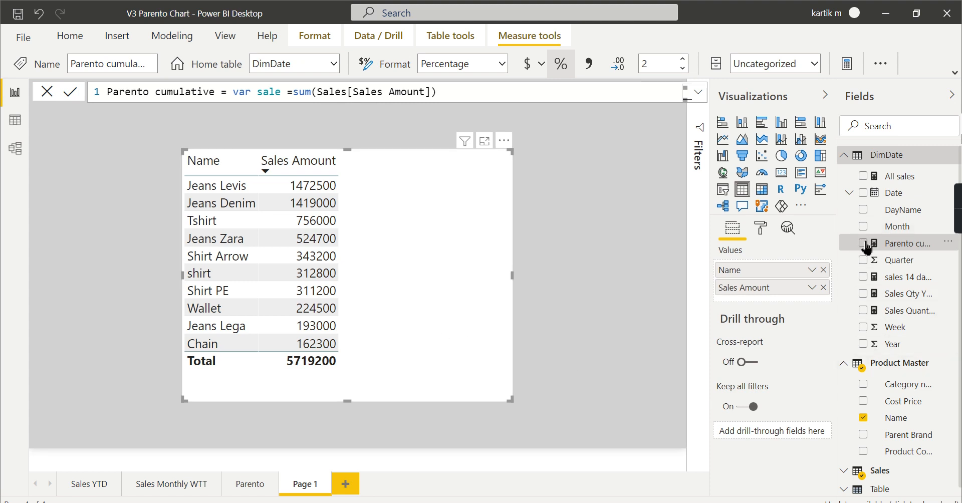
click(863, 243)
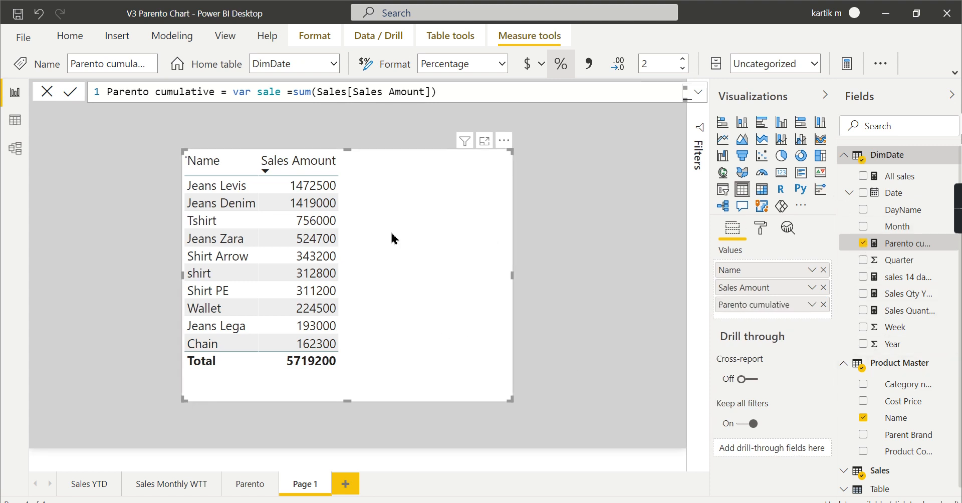
click(70, 91)
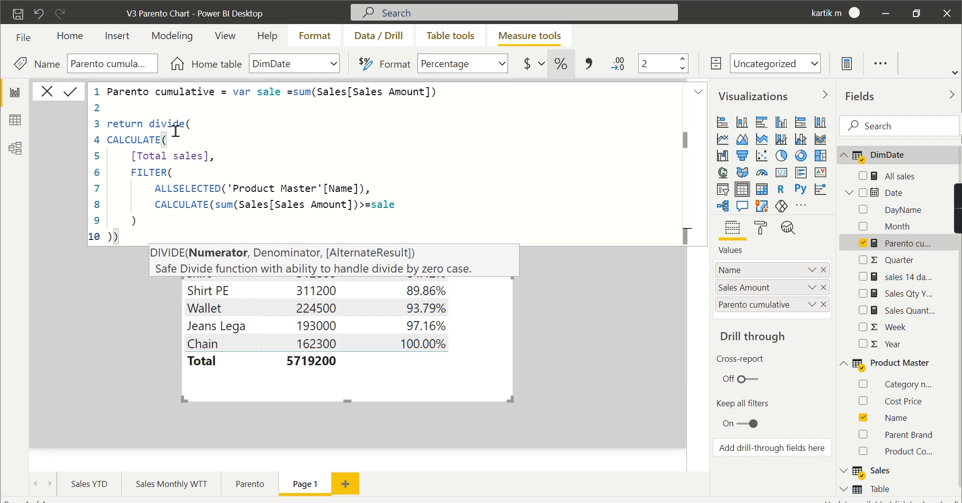
mouse_move(196, 138)
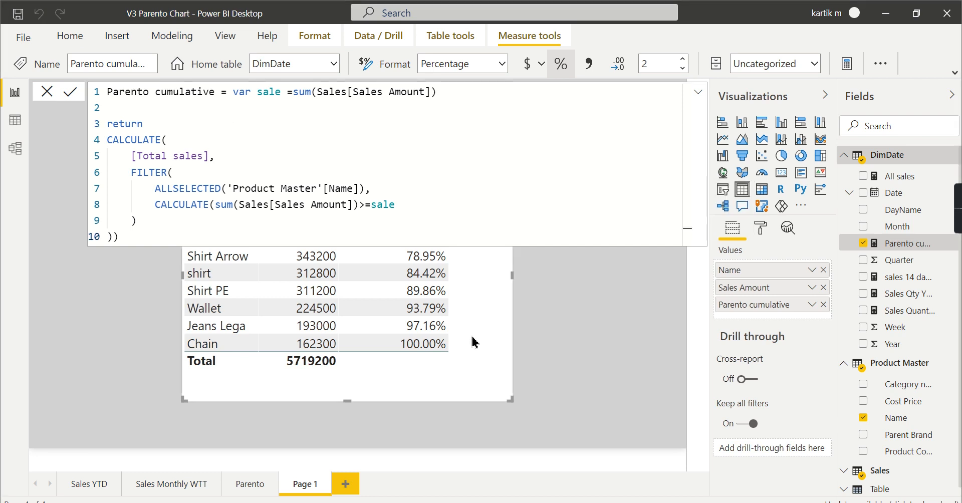
- Commit Parento cumulative as a running sales total, formatted as a whole number, reaching 5719200
click(71, 91)
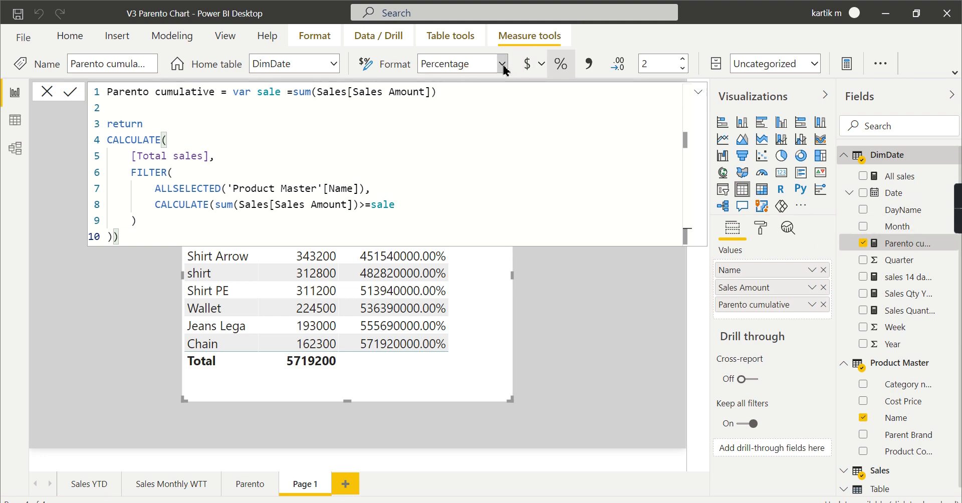
click(504, 63)
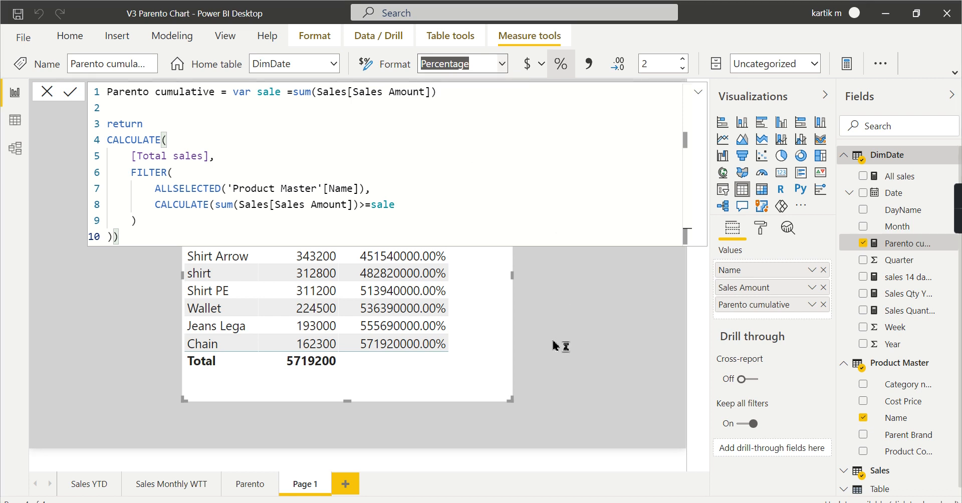
click(462, 63)
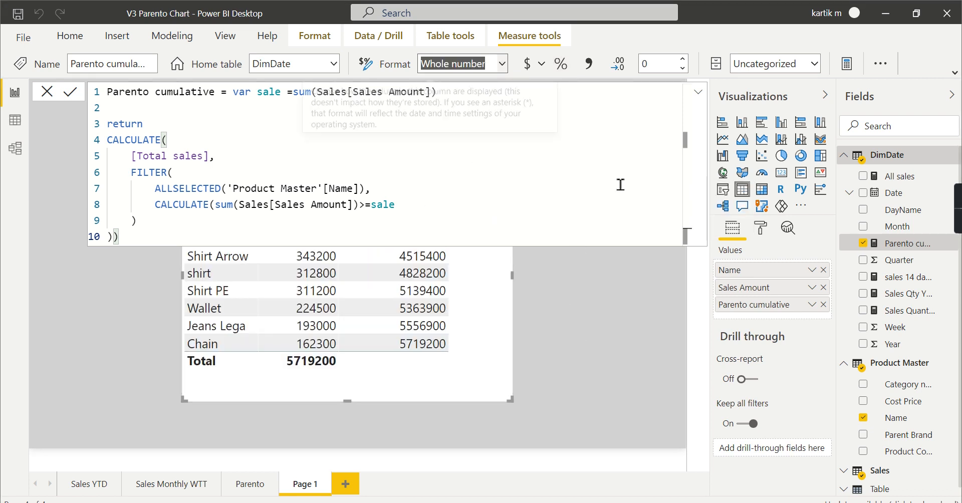
click(698, 92)
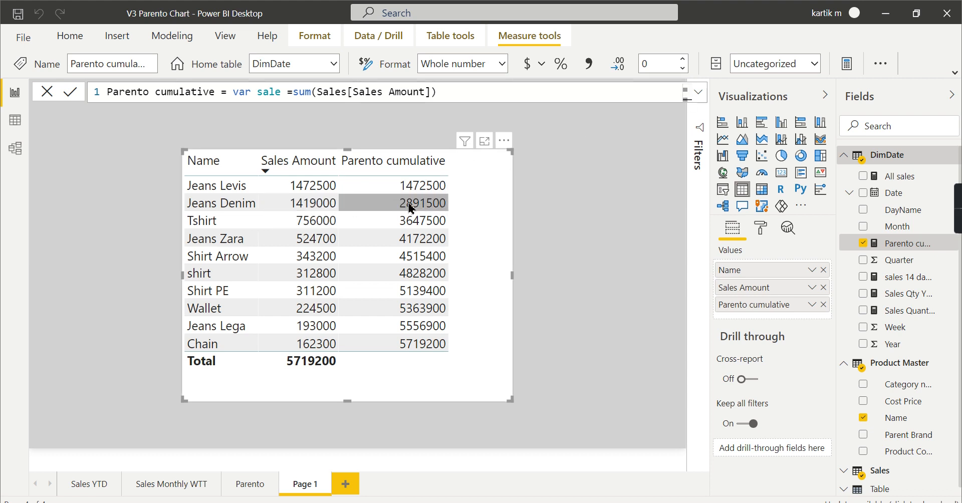
mouse_move(434, 211)
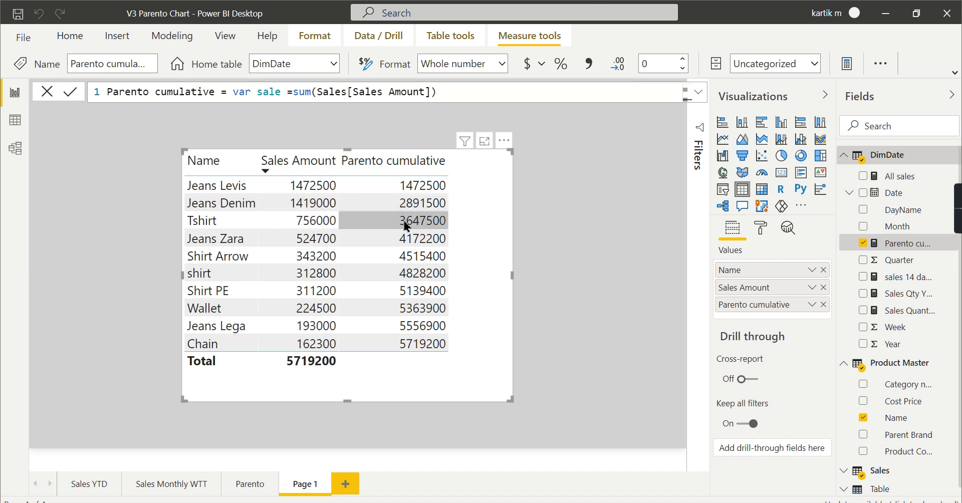
mouse_move(542, 229)
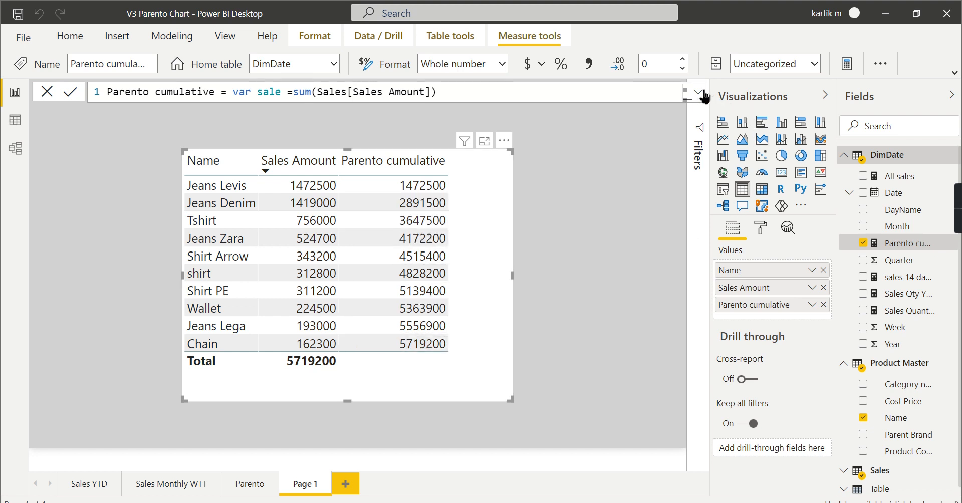
- Rewrite the measure with sum(Sales[Sales Amount]) inside CALCULATE in place of Total sales
click(697, 93)
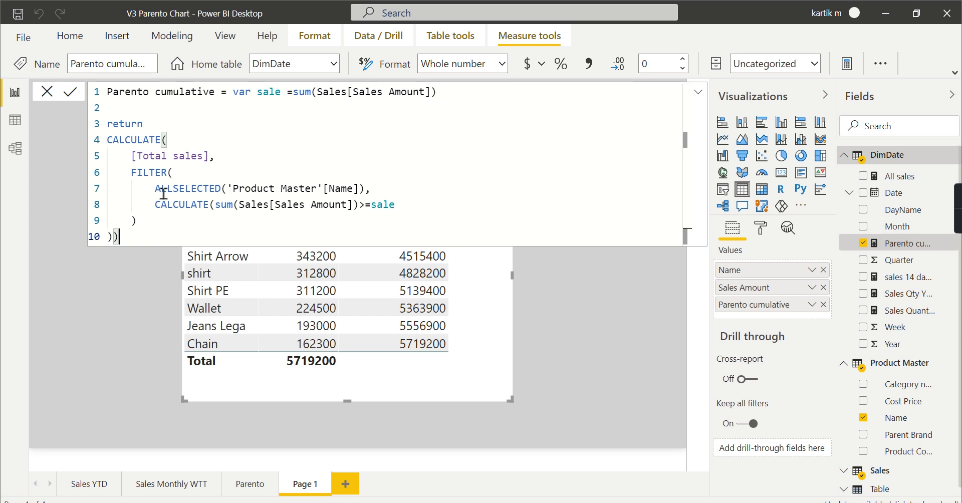
mouse_move(488, 276)
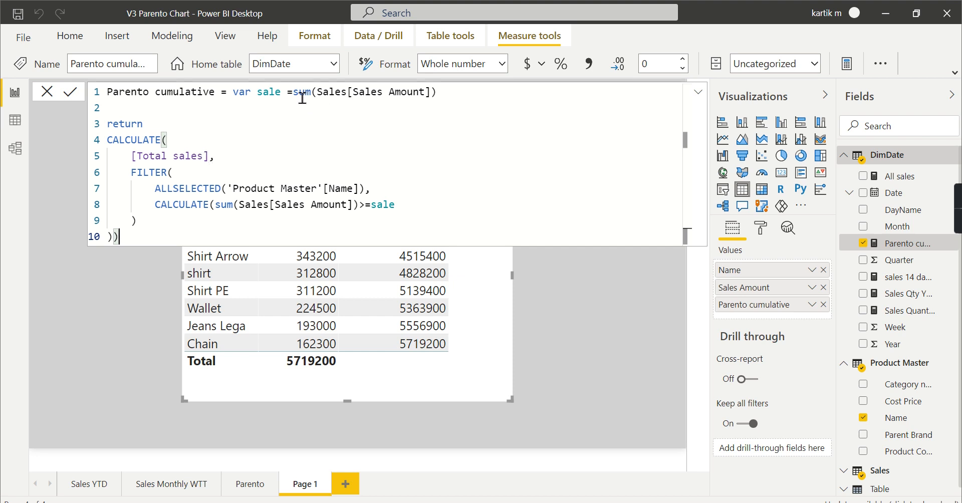
mouse_move(336, 105)
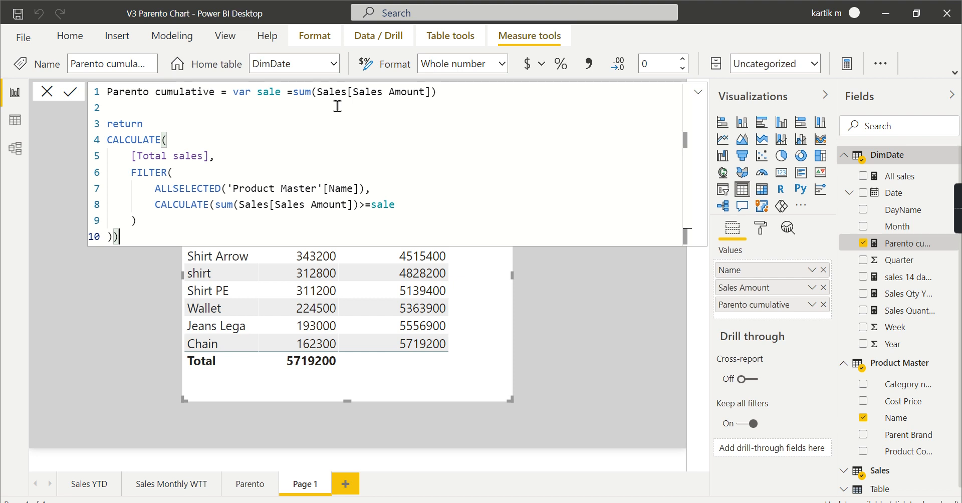
mouse_move(134, 160)
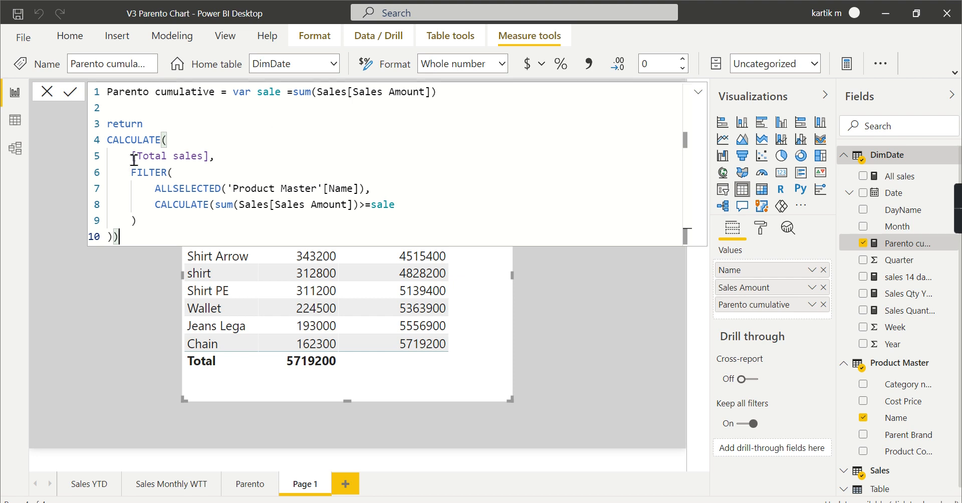
text(sum(T,)
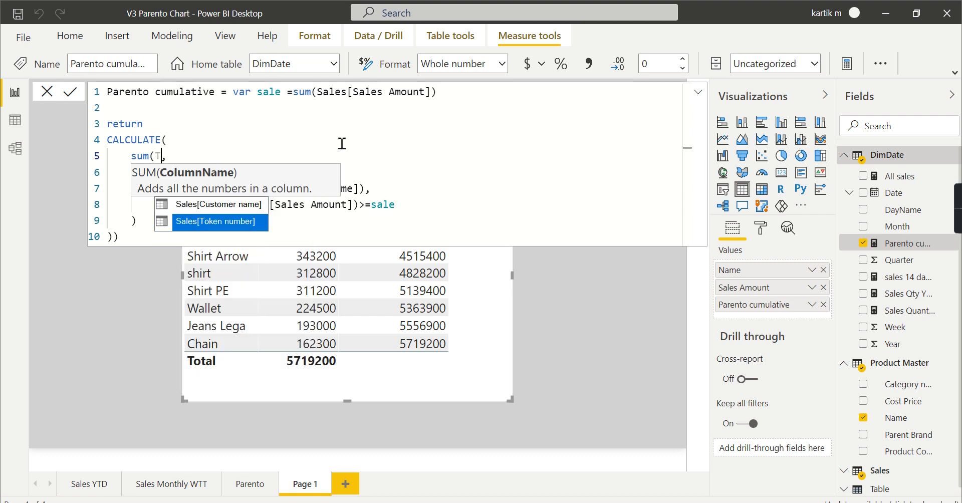
text(sa)
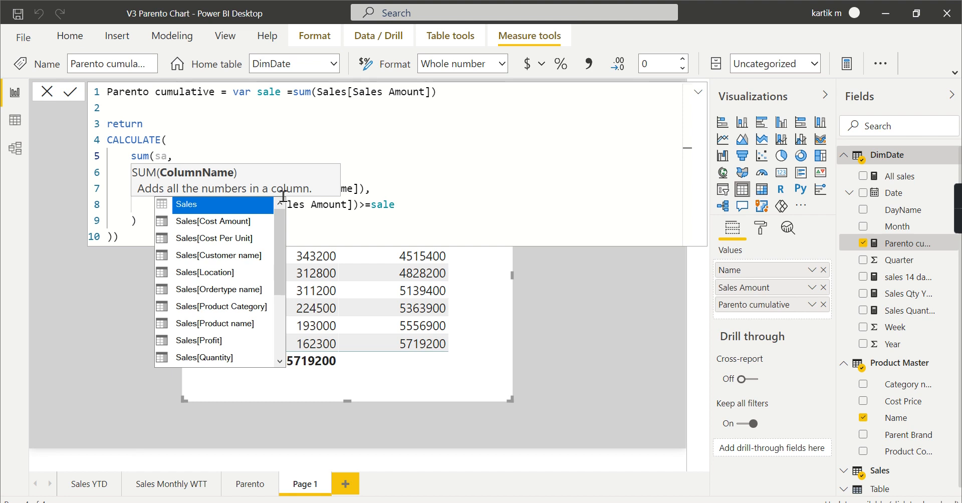
scroll(down, 3)
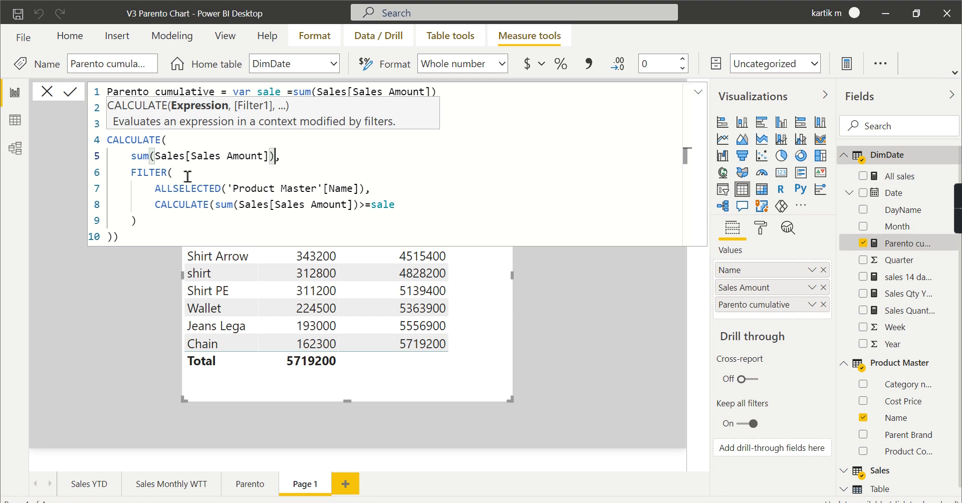
mouse_move(186, 192)
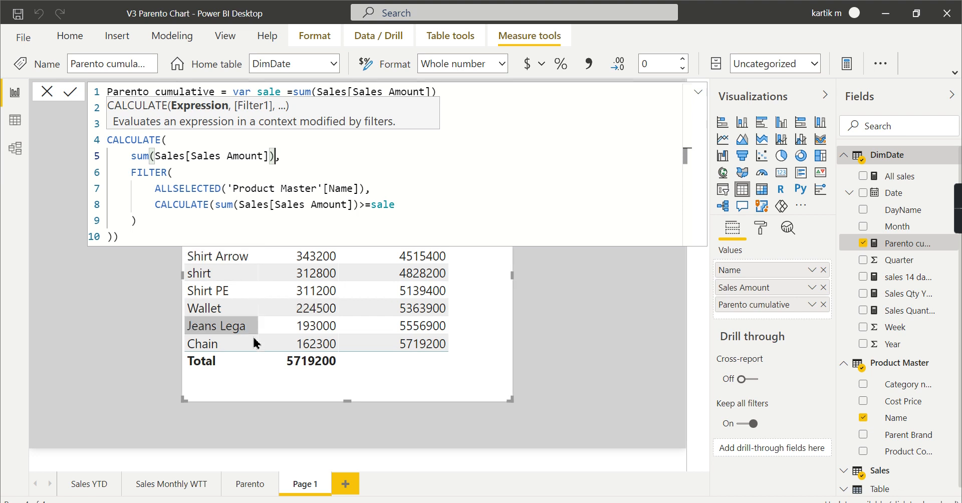
mouse_move(220, 353)
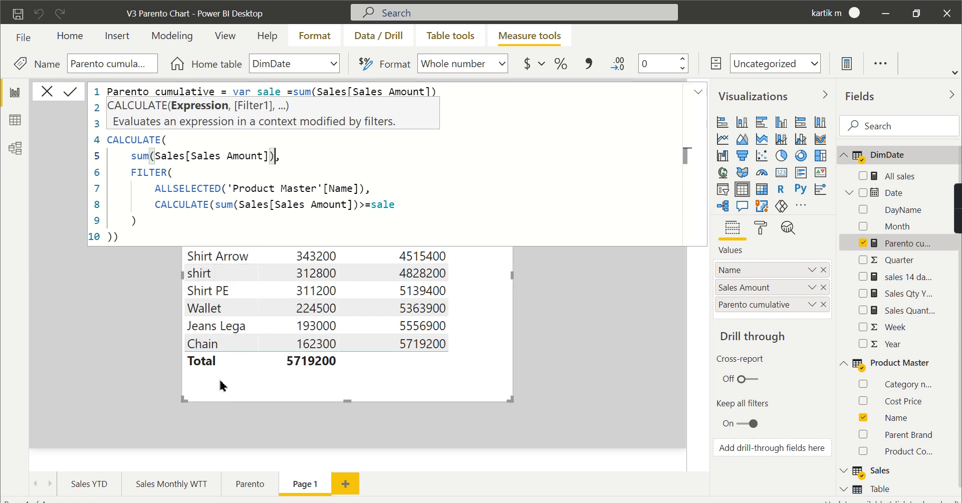
mouse_move(222, 376)
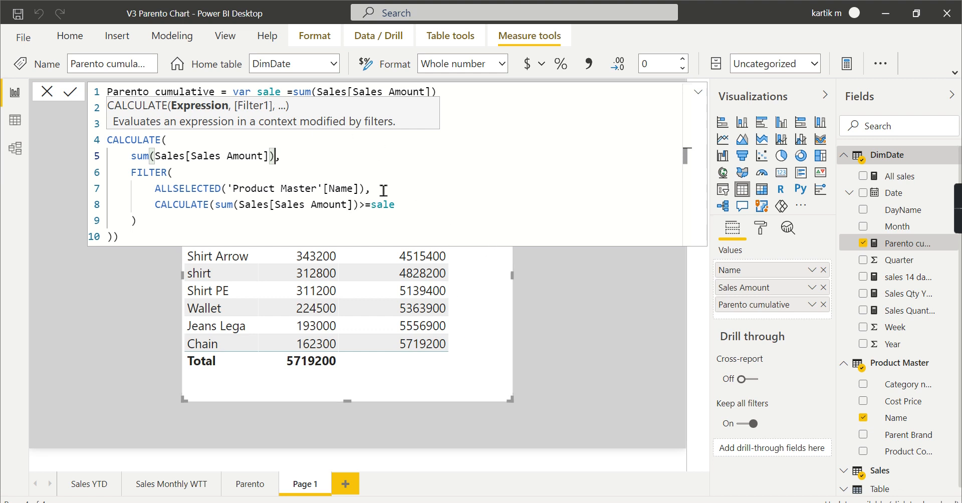
mouse_move(700, 92)
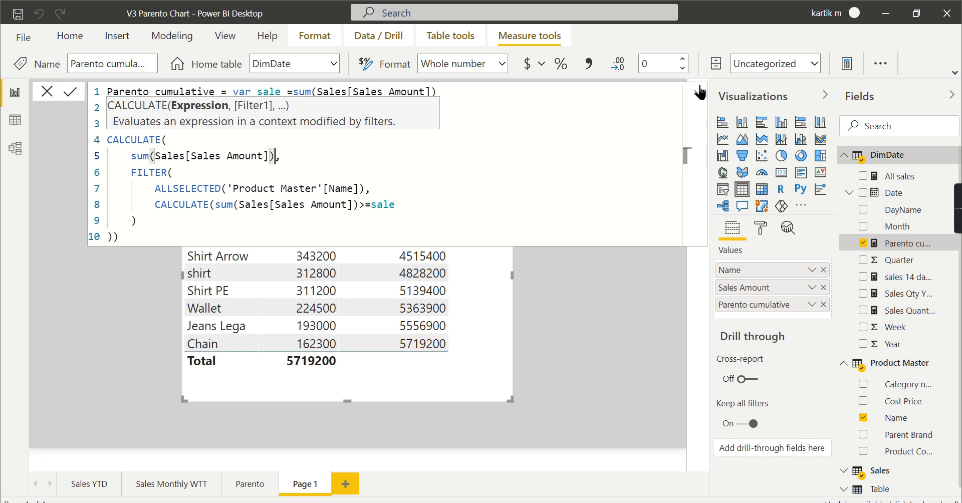
- Collapse the formula bar so the table shows running totals from 1472500 to 5719200
click(699, 91)
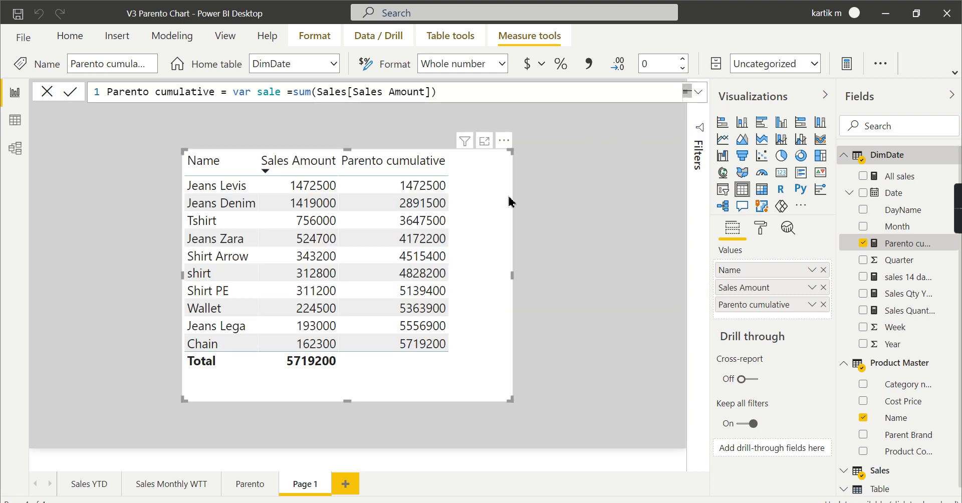
mouse_move(343, 230)
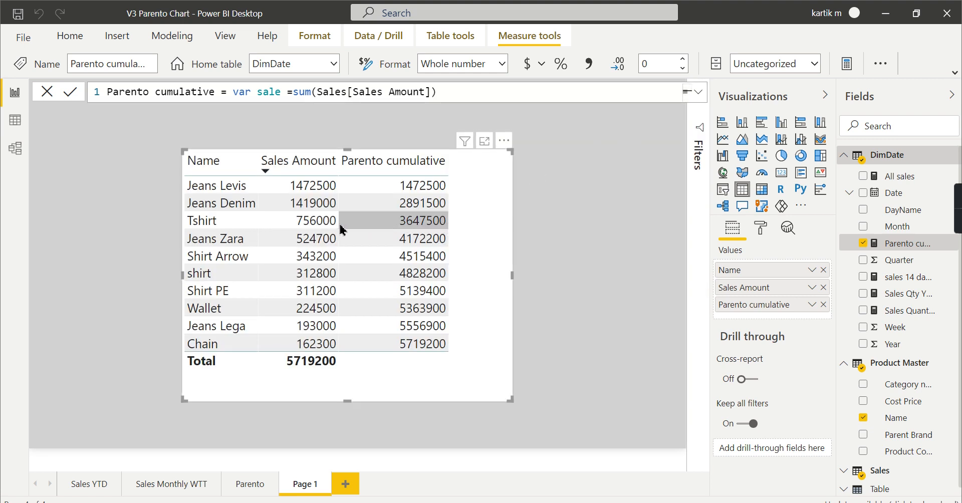
mouse_move(316, 221)
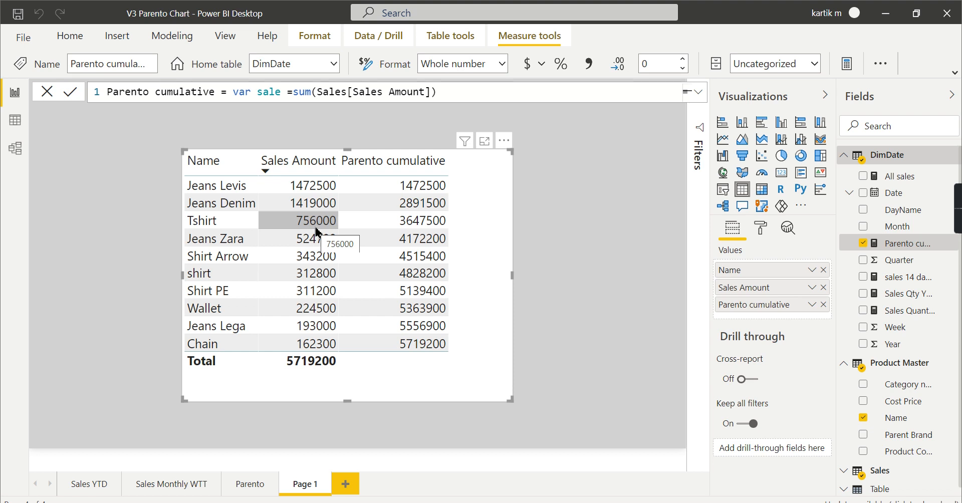
mouse_move(313, 239)
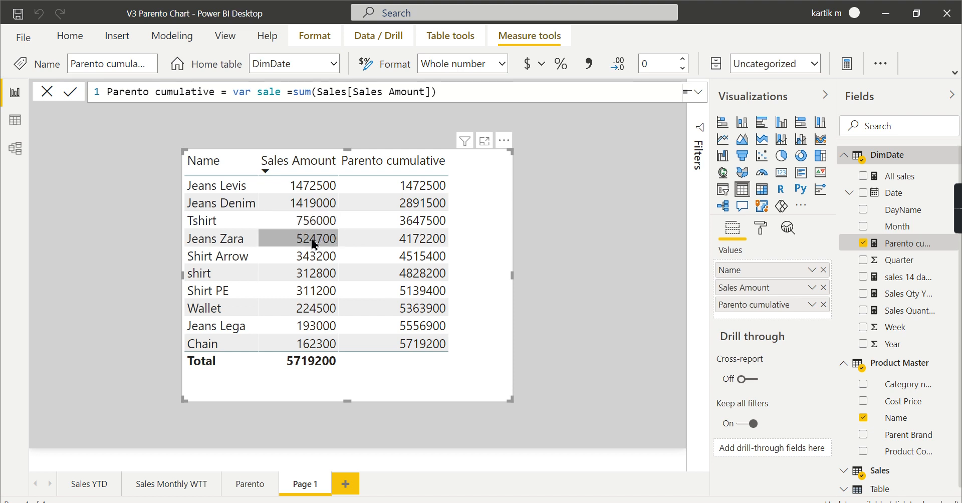
mouse_move(313, 220)
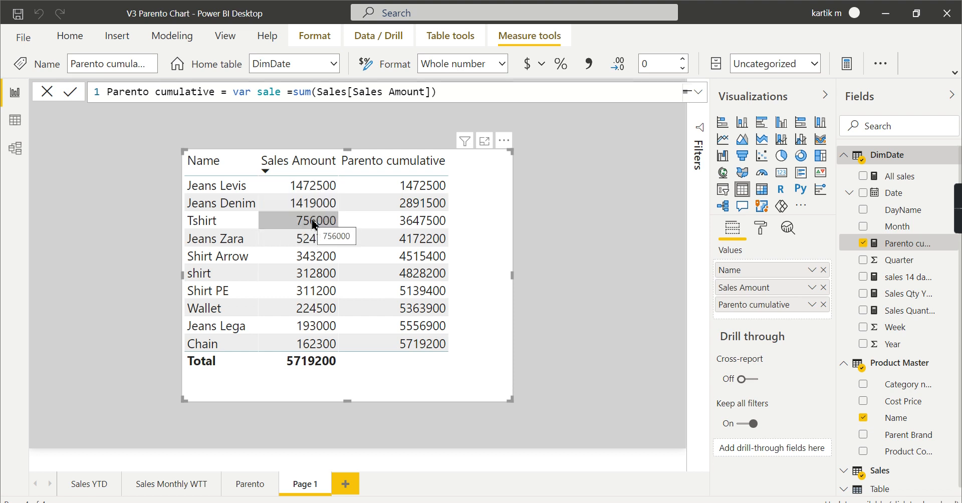
mouse_move(417, 184)
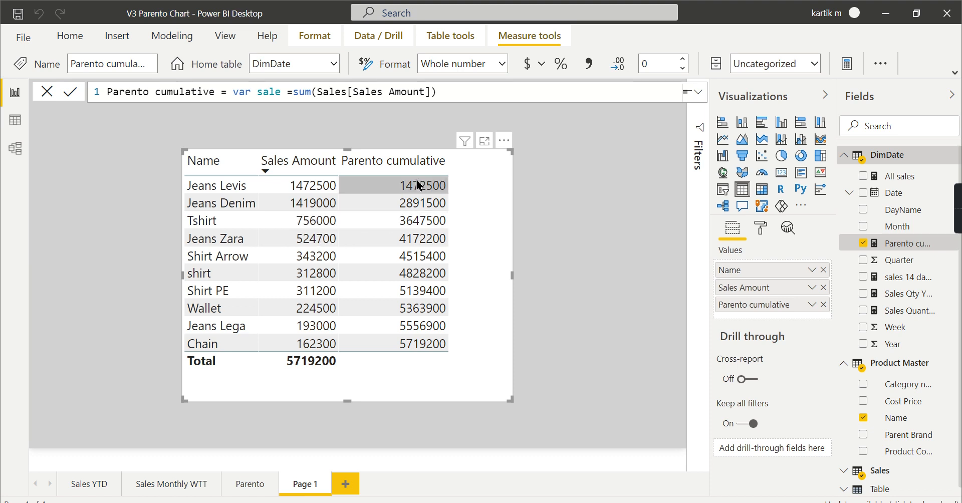
mouse_move(442, 222)
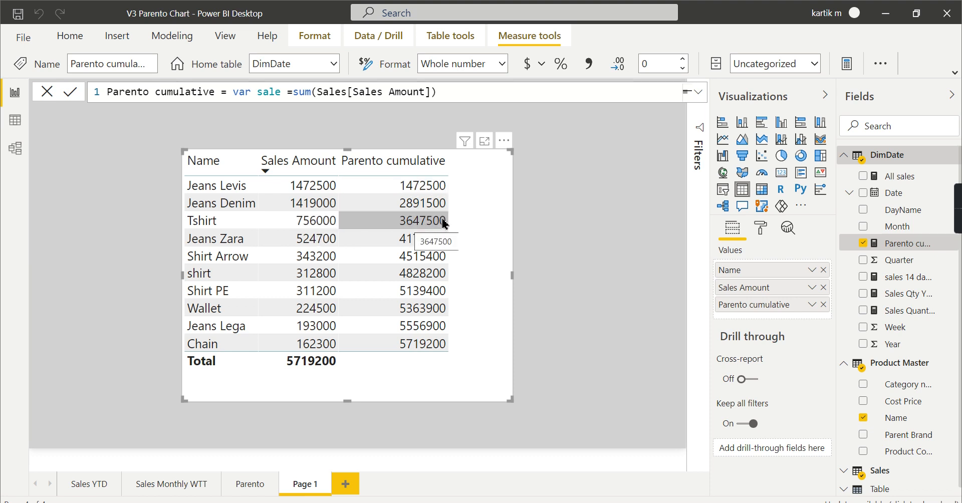
mouse_move(724, 92)
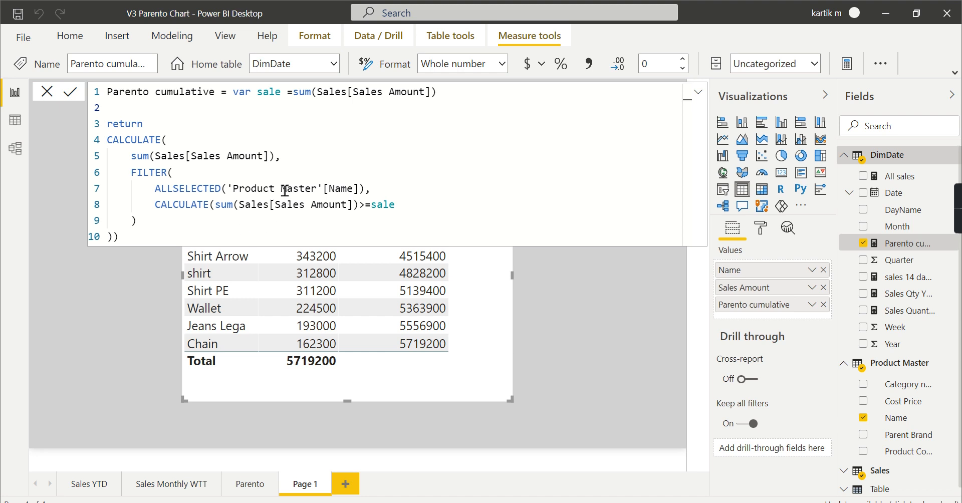
mouse_move(220, 377)
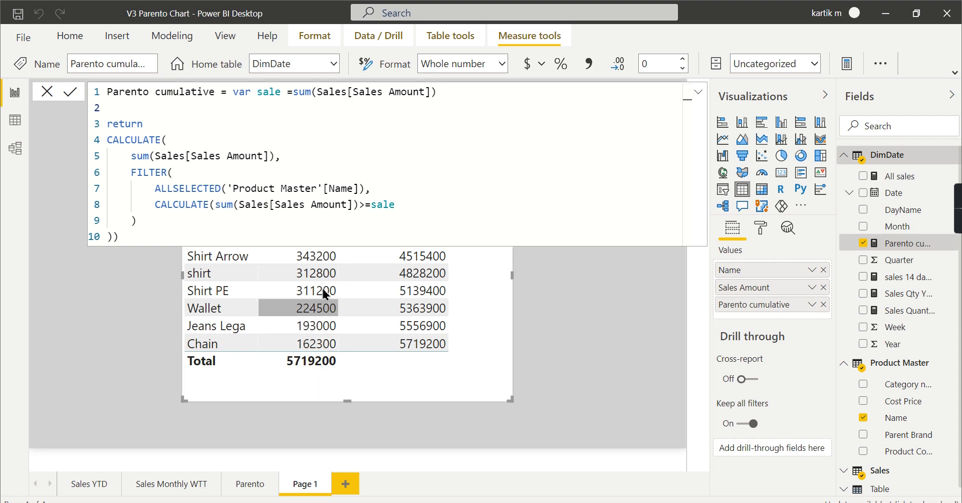
mouse_move(707, 101)
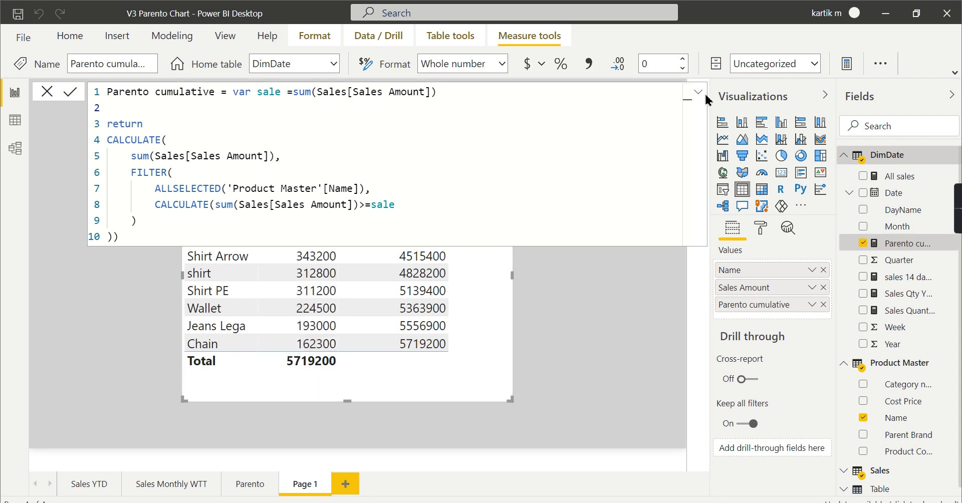
mouse_move(697, 92)
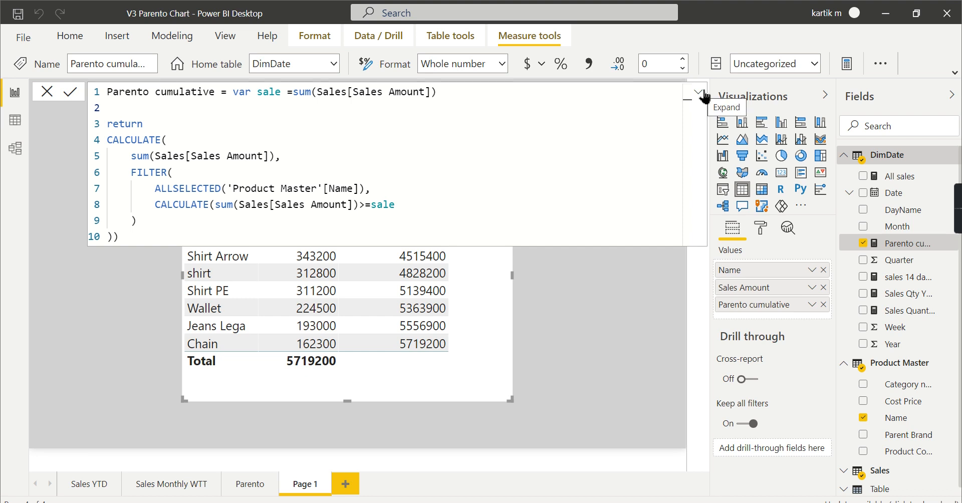
click(697, 92)
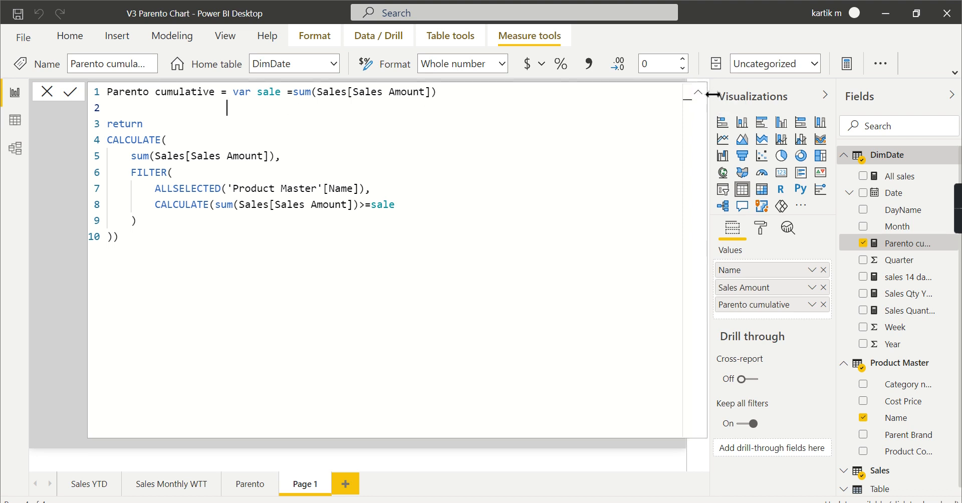
click(697, 91)
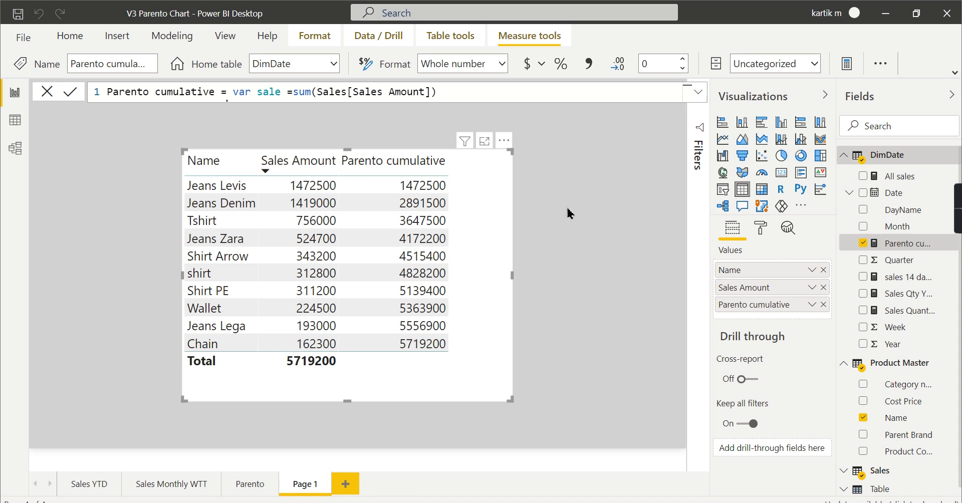
mouse_move(448, 200)
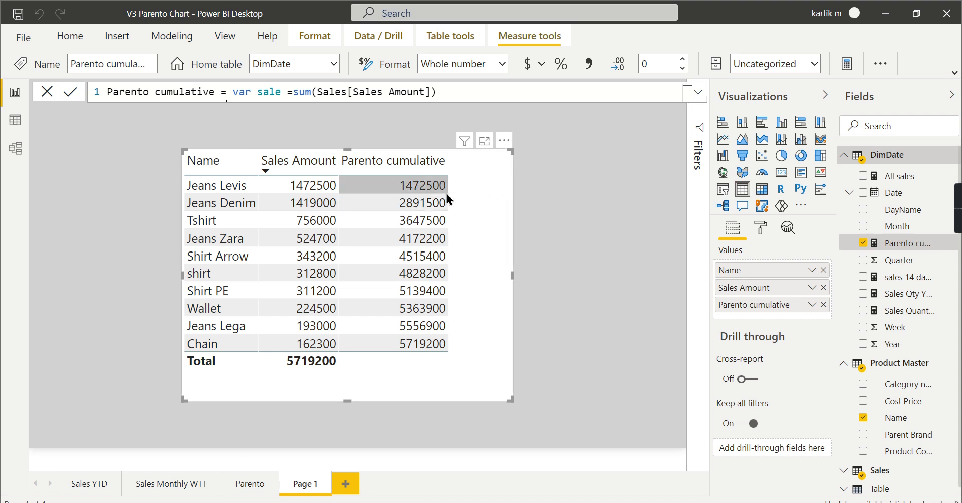
mouse_move(462, 362)
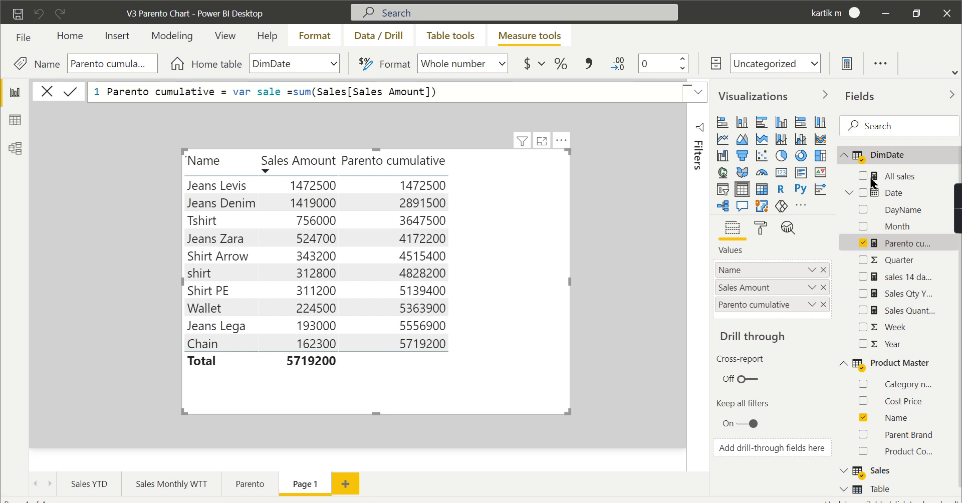
- Add the All sales measure to the table, showing 5719200 for every product
click(864, 176)
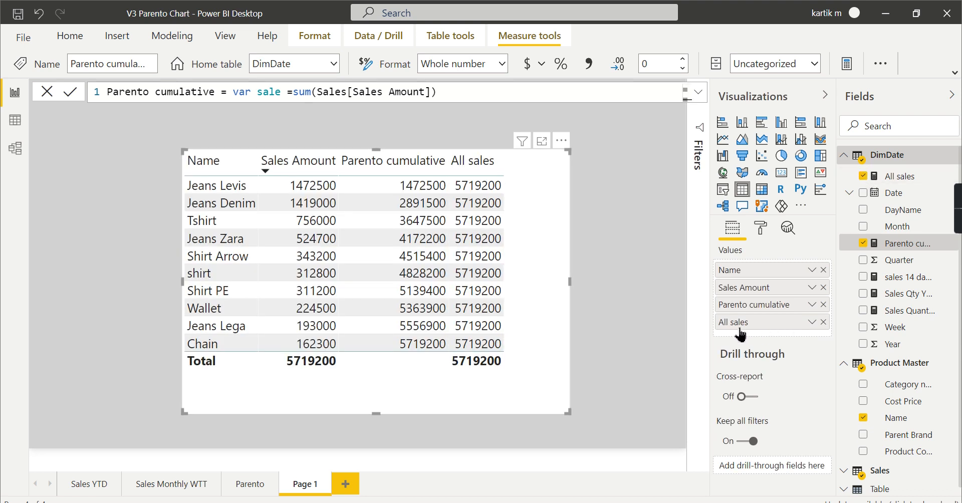
mouse_move(295, 373)
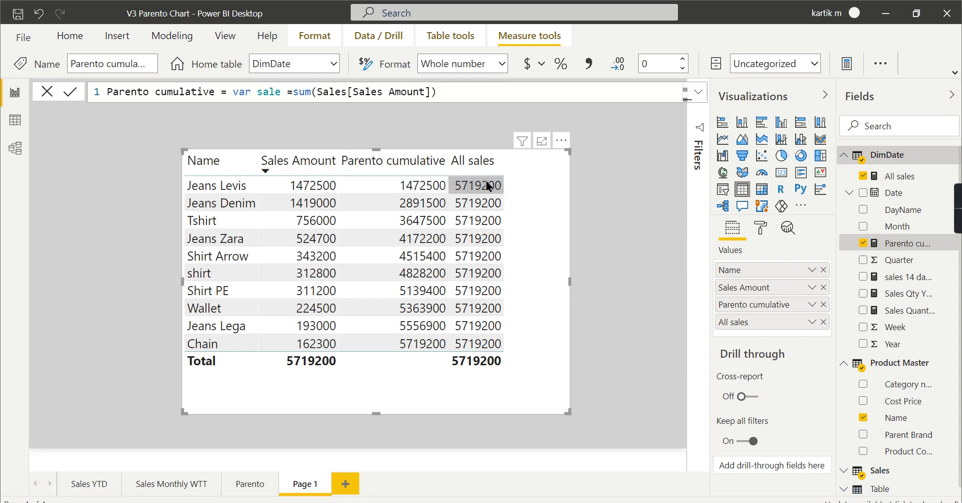
mouse_move(527, 186)
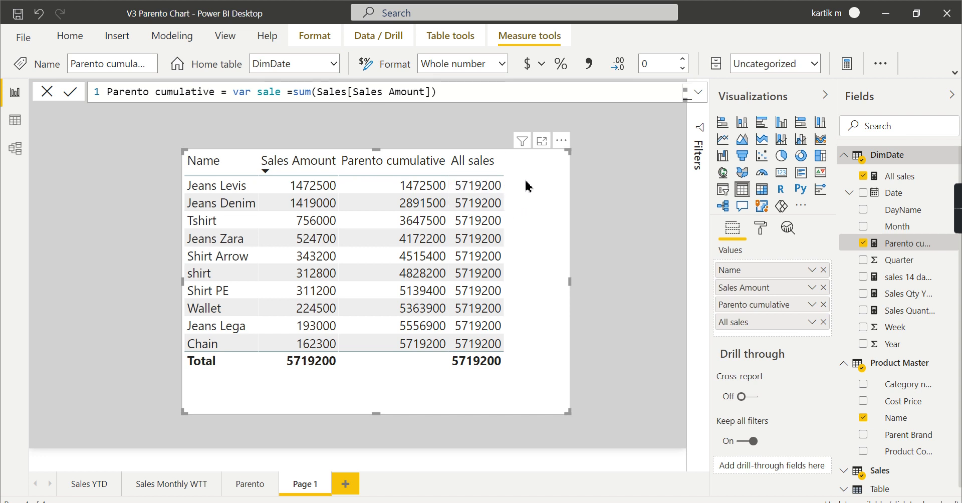
mouse_move(662, 102)
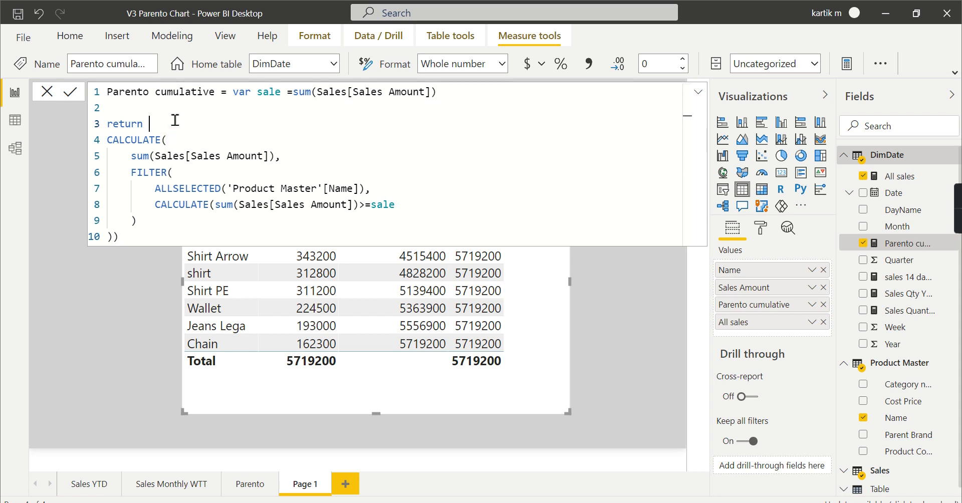
- Wrap the running total in DIVIDE with [All sales] as the denominator
key(enter)
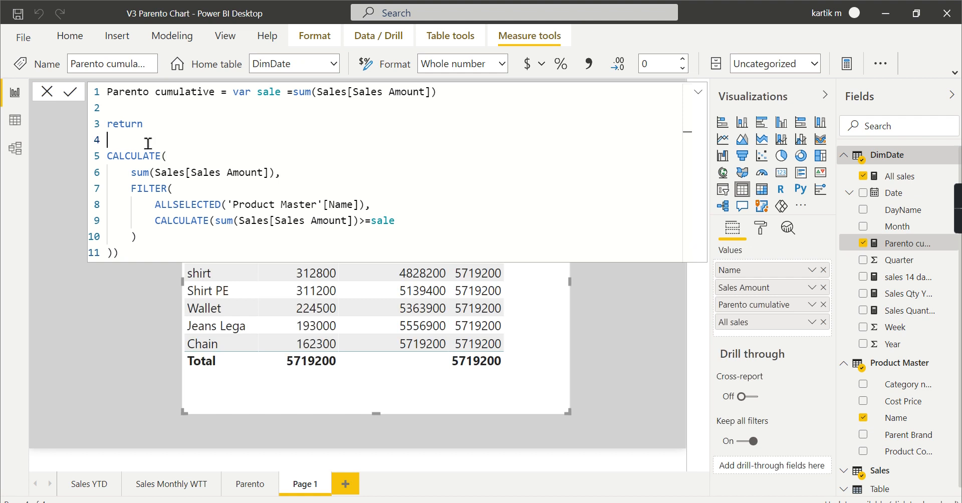
text(Divide()
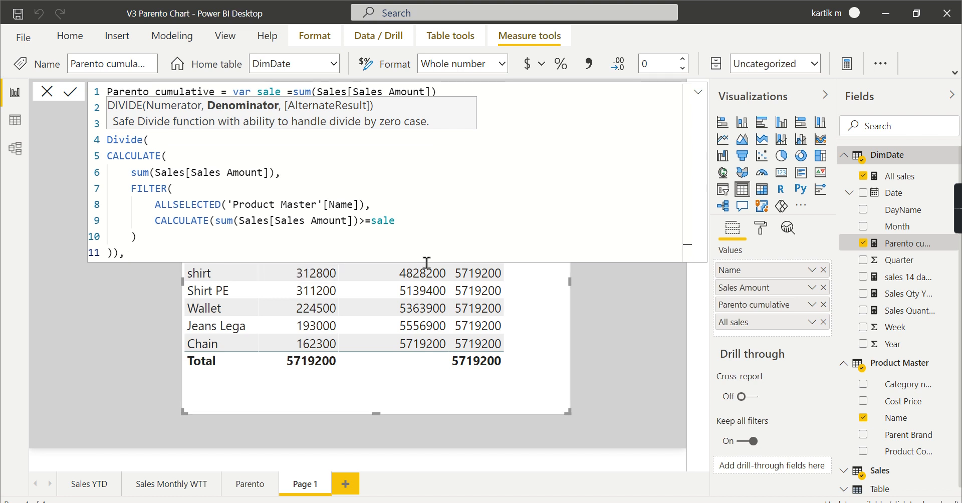
text(,All)
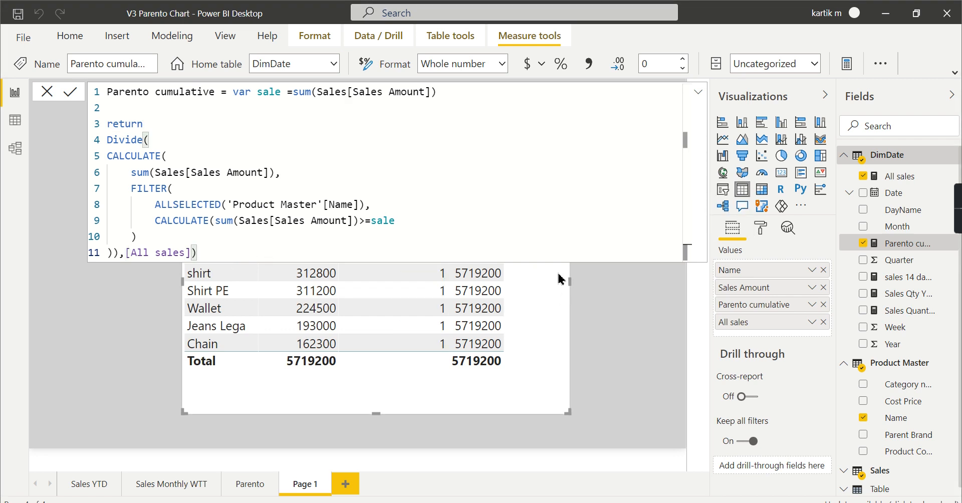
mouse_move(661, 63)
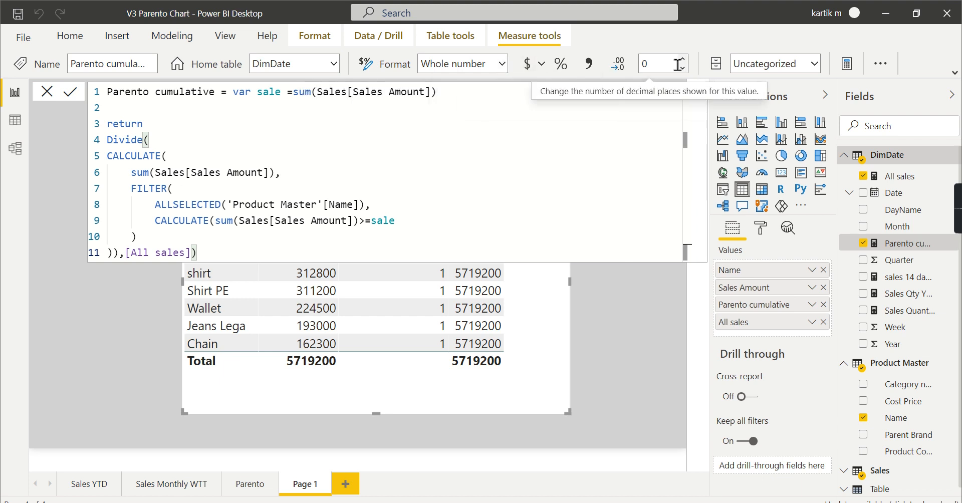
- Format Parento cumulative as a two-decimal percentage and collapse the formula bar
click(679, 58)
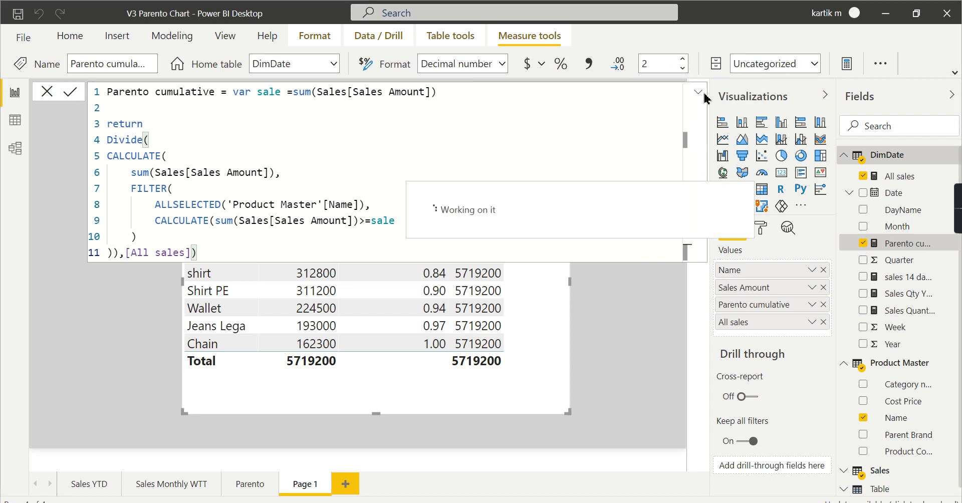
click(559, 63)
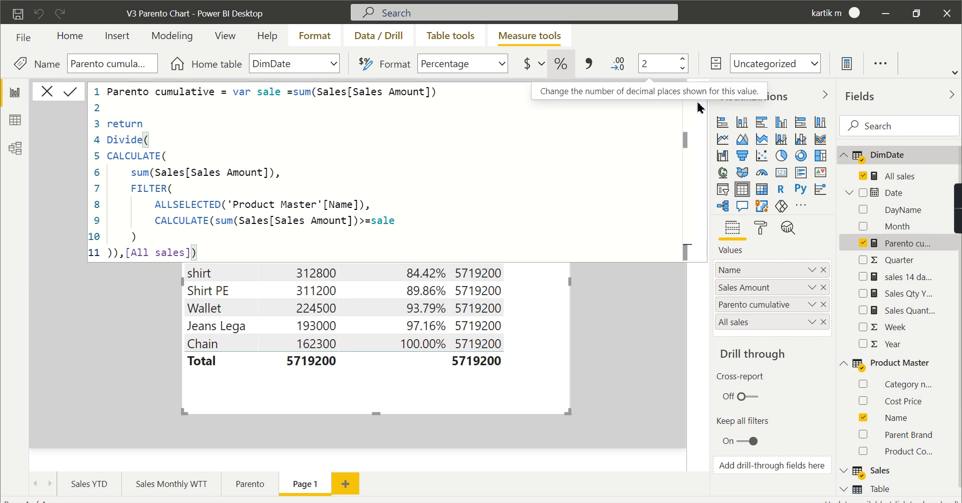
mouse_move(145, 159)
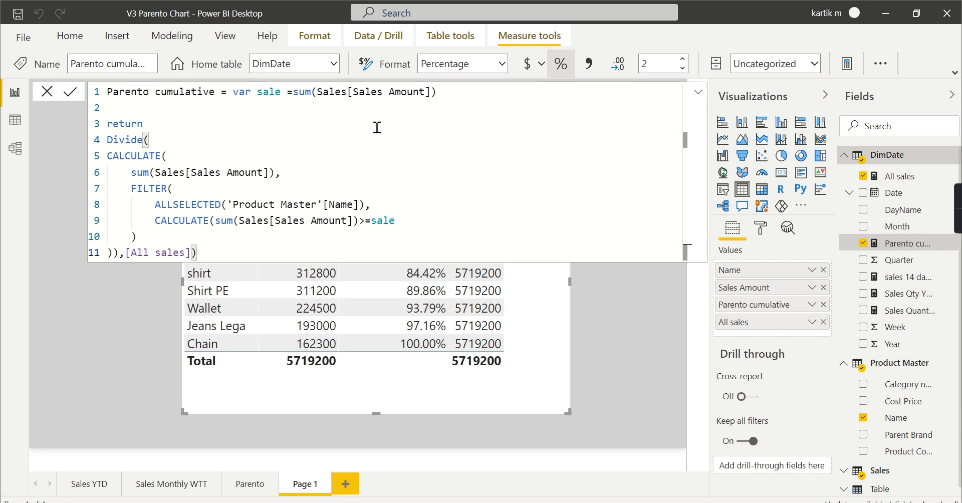
mouse_move(698, 96)
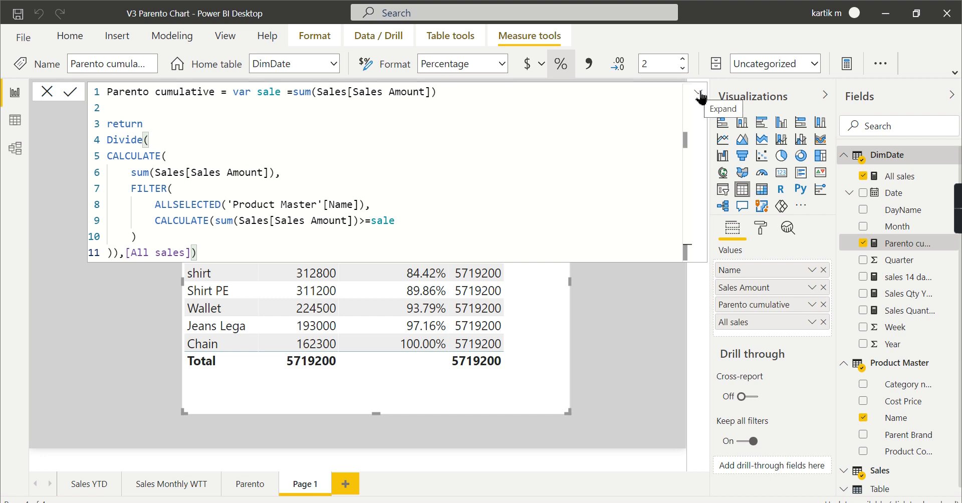
click(697, 92)
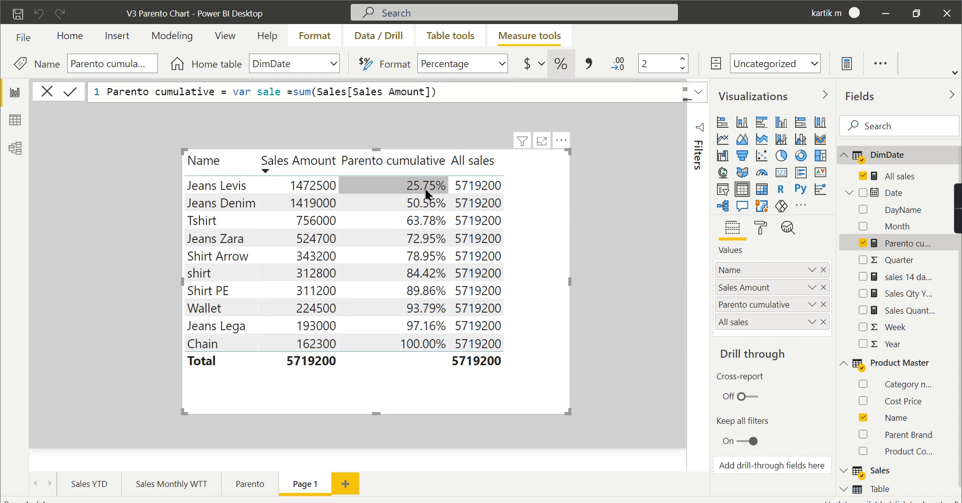
mouse_move(310, 185)
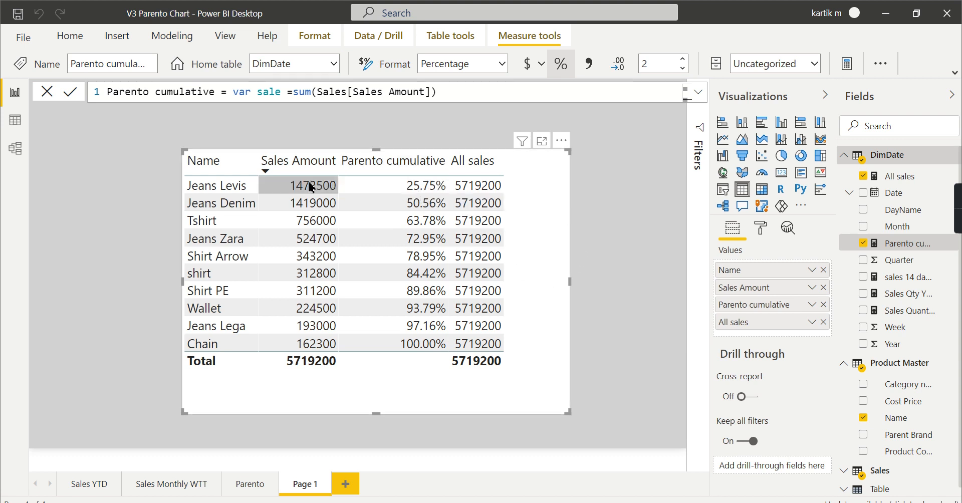
mouse_move(410, 188)
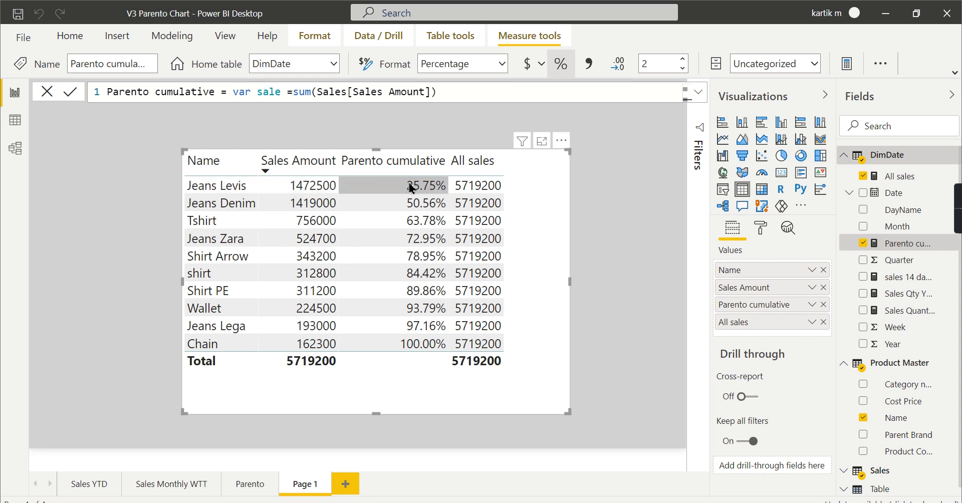
mouse_move(448, 195)
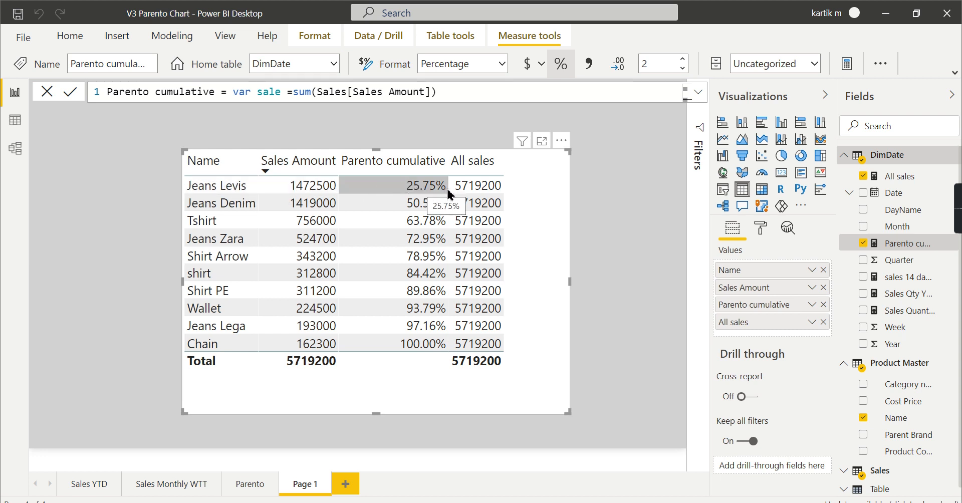
mouse_move(420, 211)
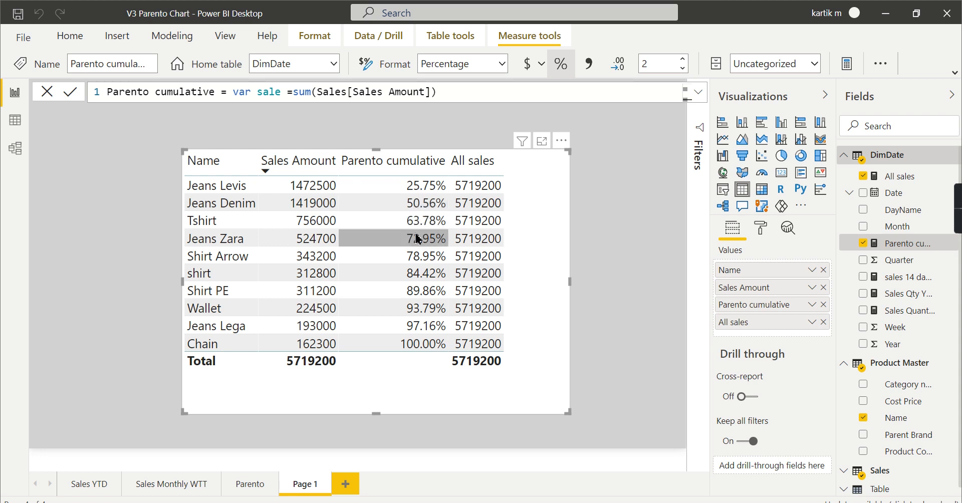
mouse_move(618, 359)
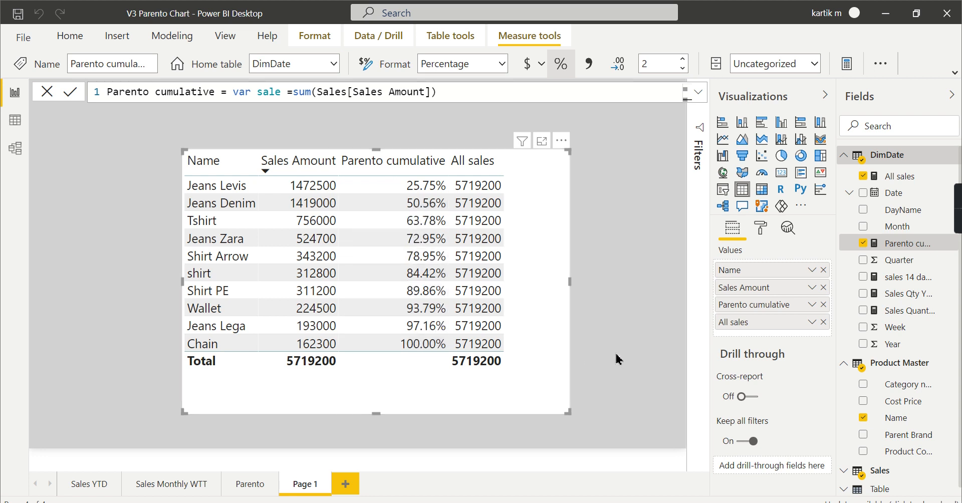
mouse_move(712, 284)
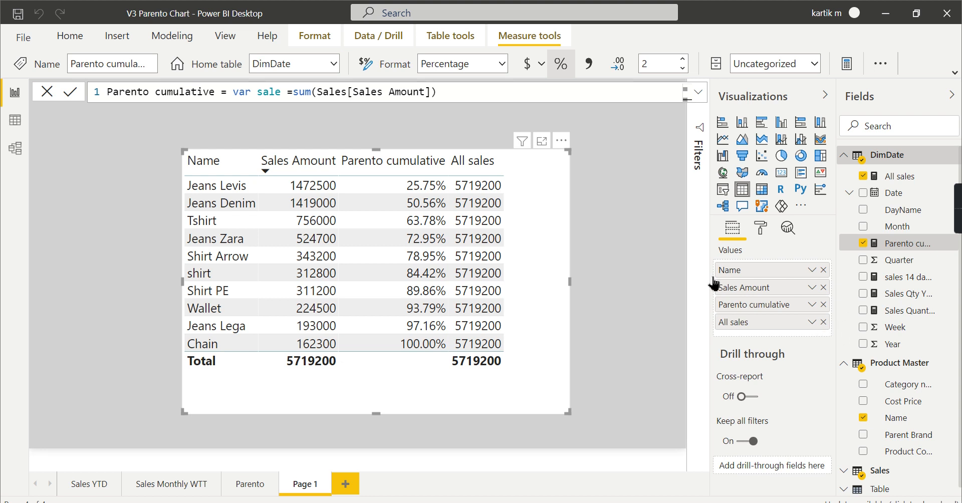
- Remove All sales and switch the table to a Line and clustered column chart
click(824, 321)
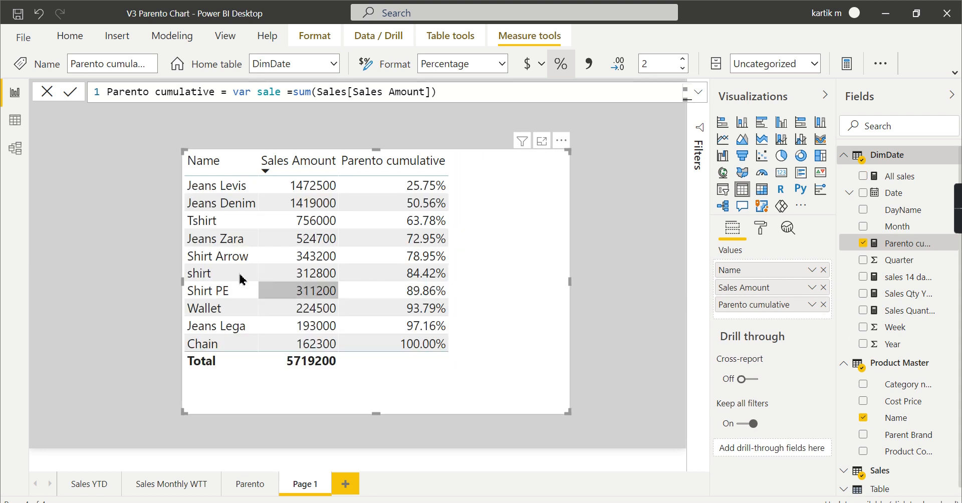
mouse_move(780, 275)
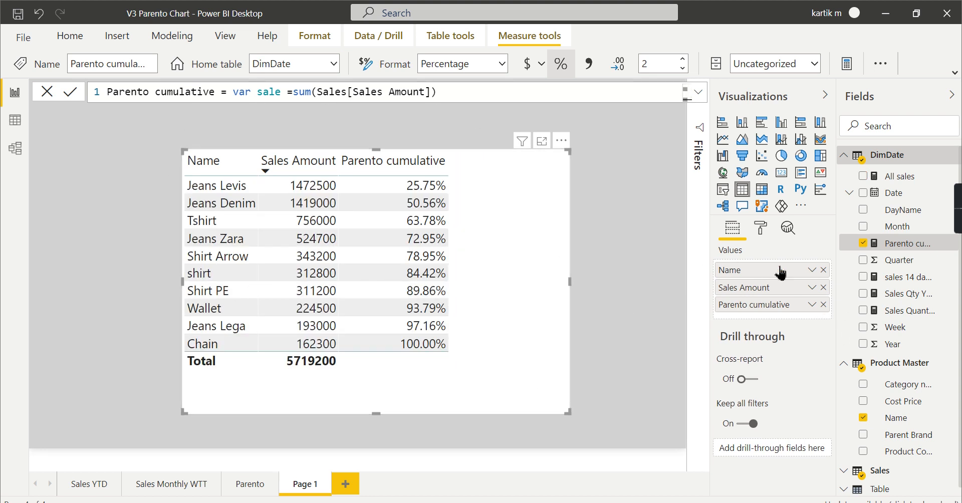
mouse_move(800, 140)
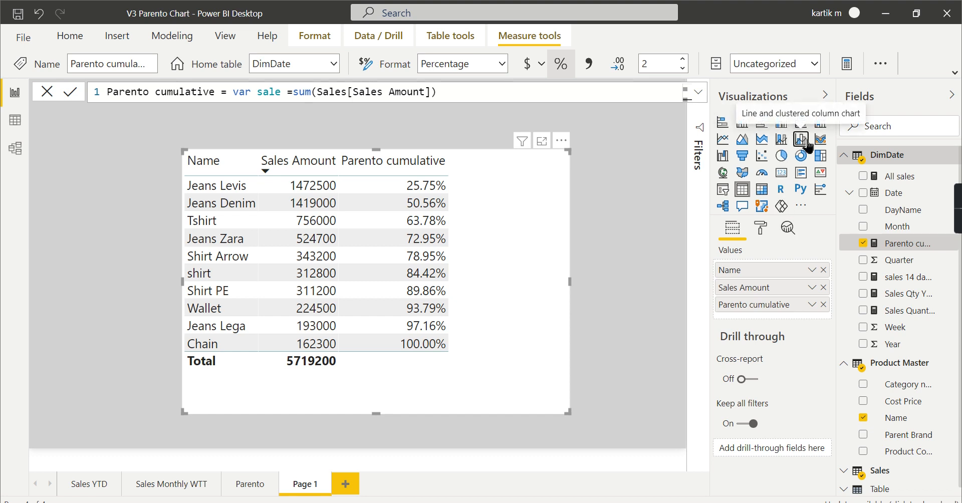
click(801, 139)
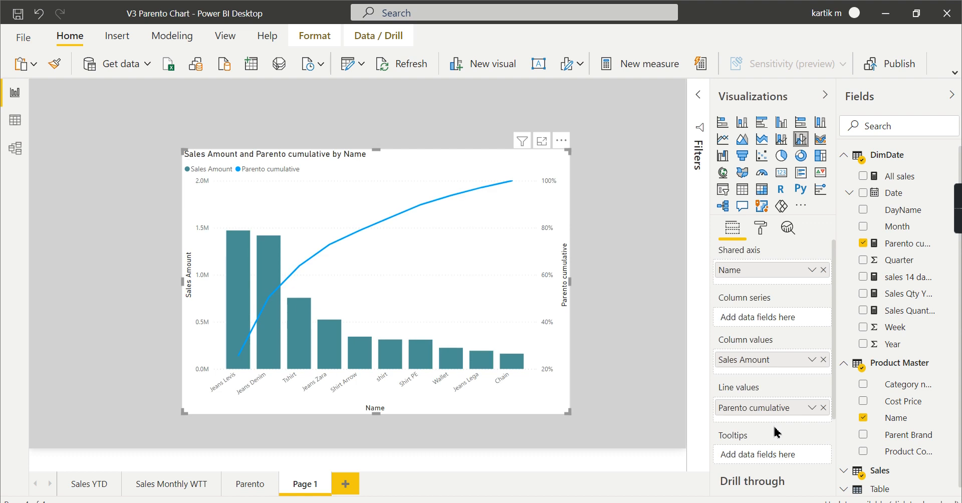
mouse_move(186, 423)
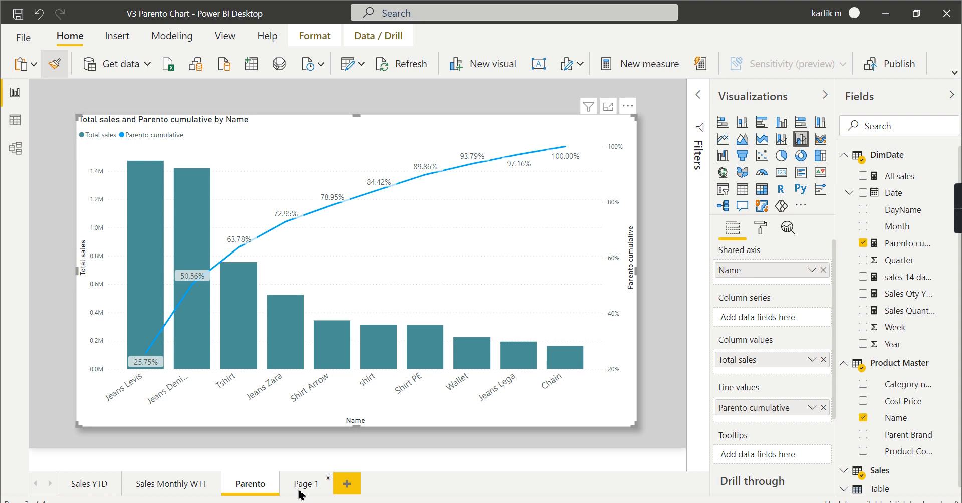
- Return to Page 1 and select the Pareto chart showing its data labels
click(306, 483)
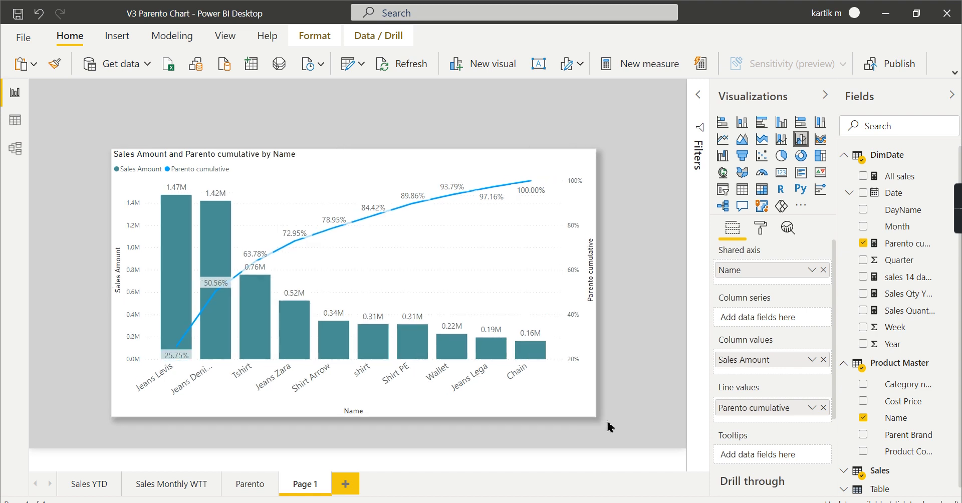
click(277, 283)
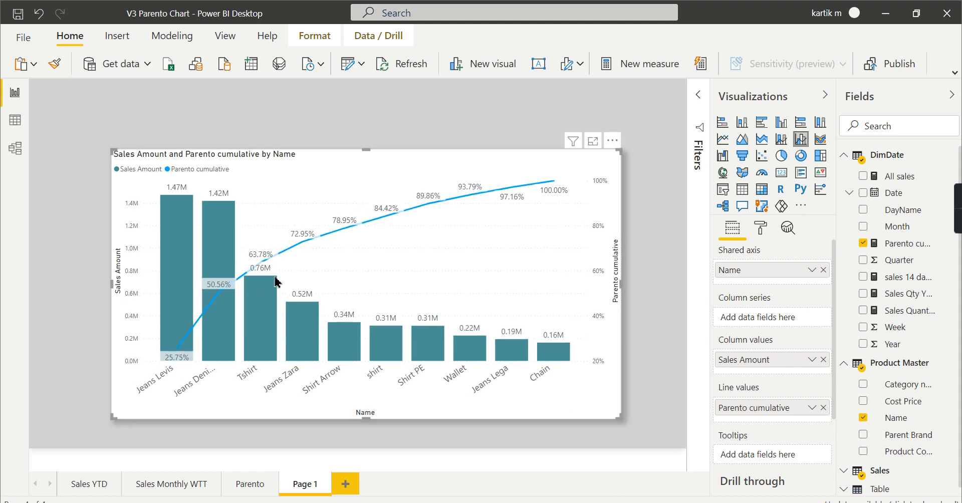
mouse_move(330, 200)
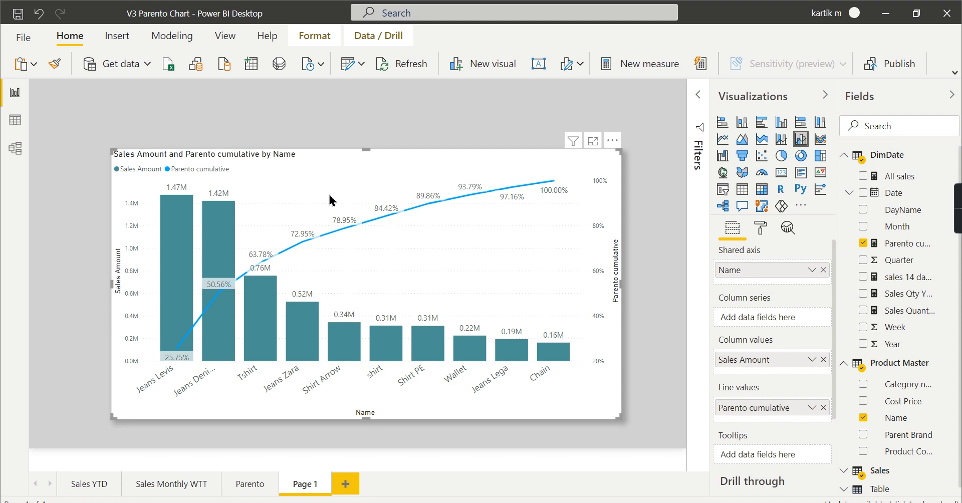
mouse_move(305, 305)
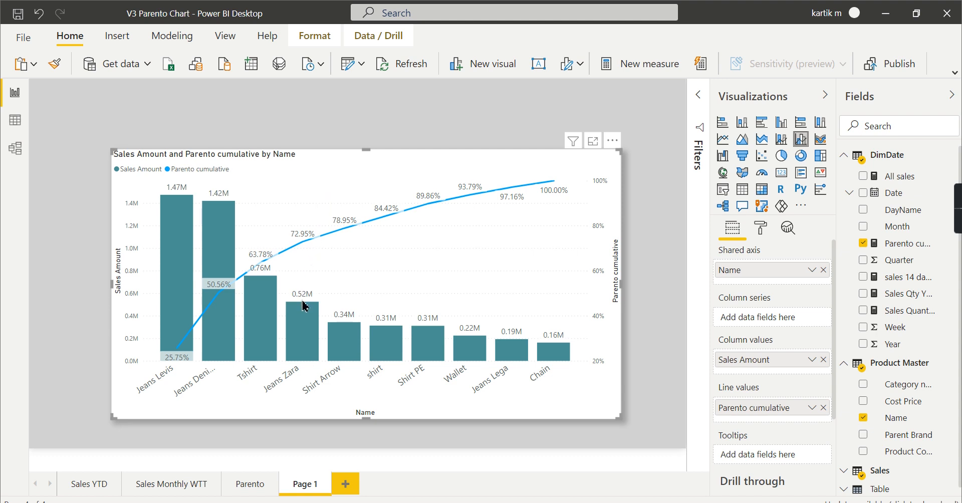
mouse_move(346, 283)
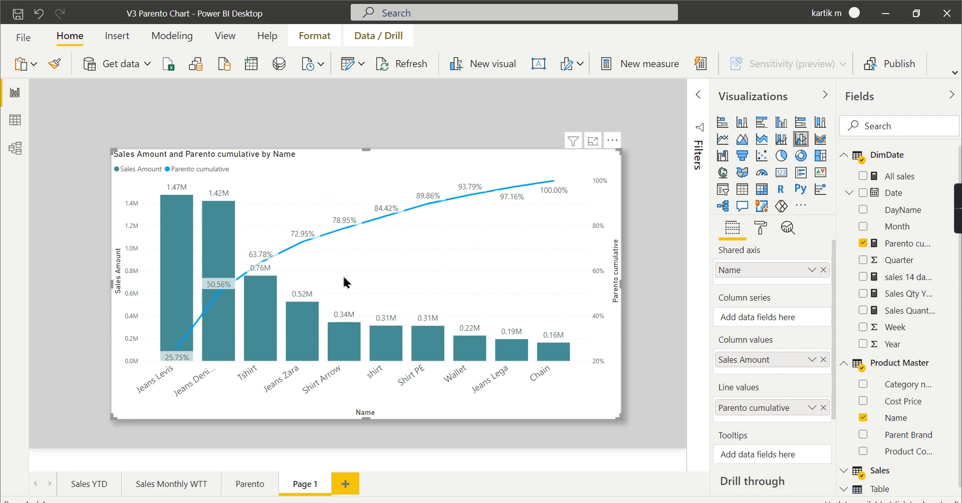
mouse_move(348, 234)
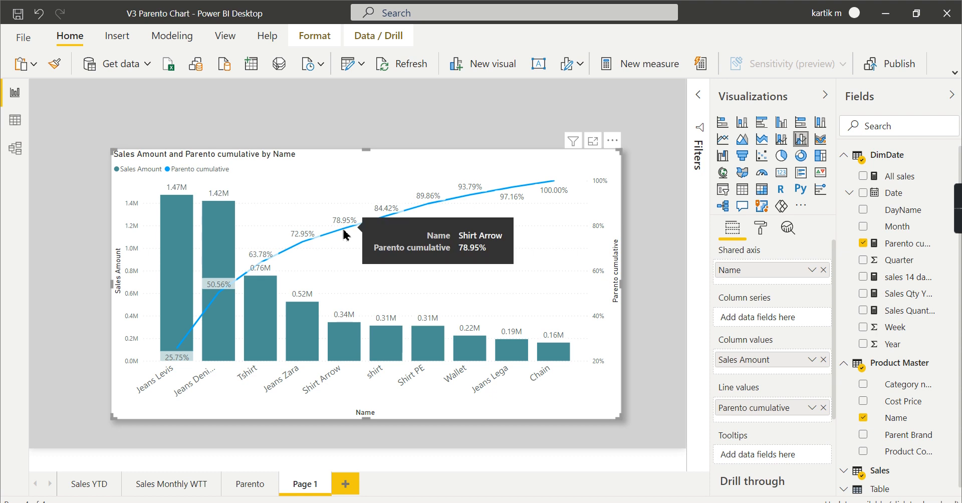
mouse_move(227, 291)
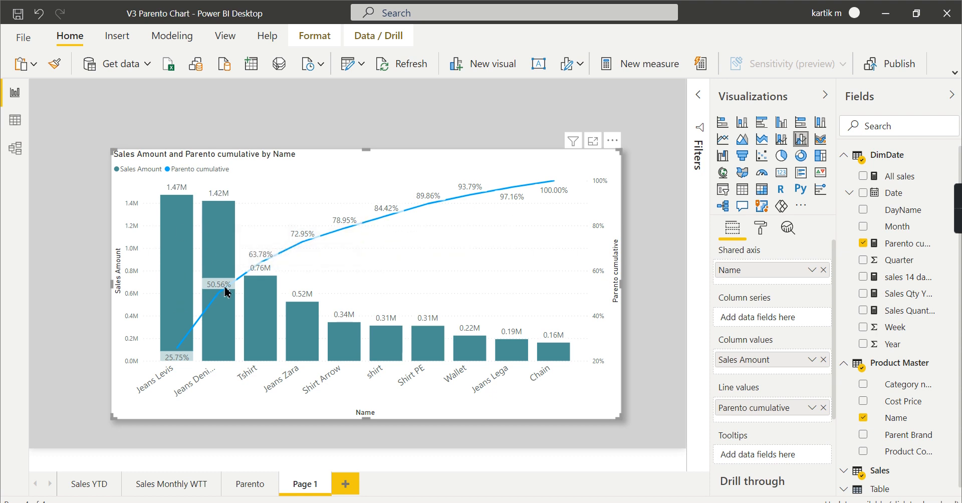
mouse_move(337, 160)
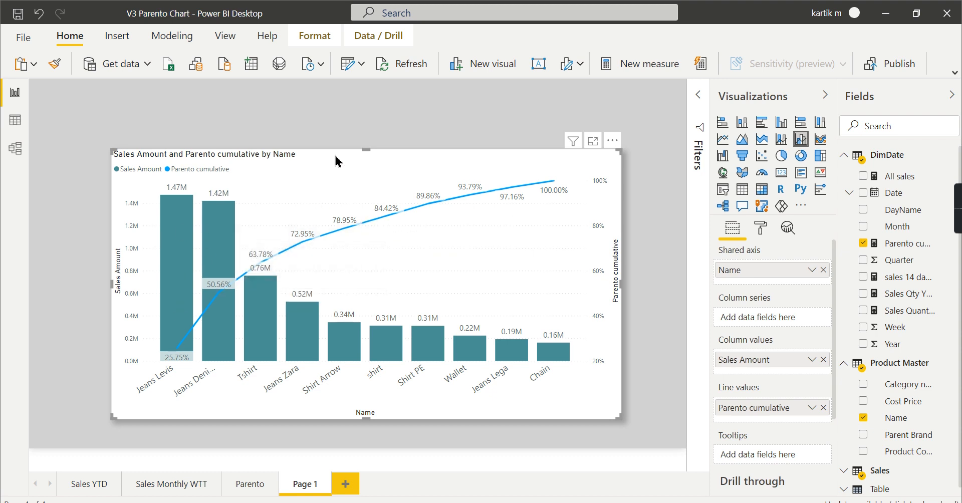
mouse_move(188, 381)
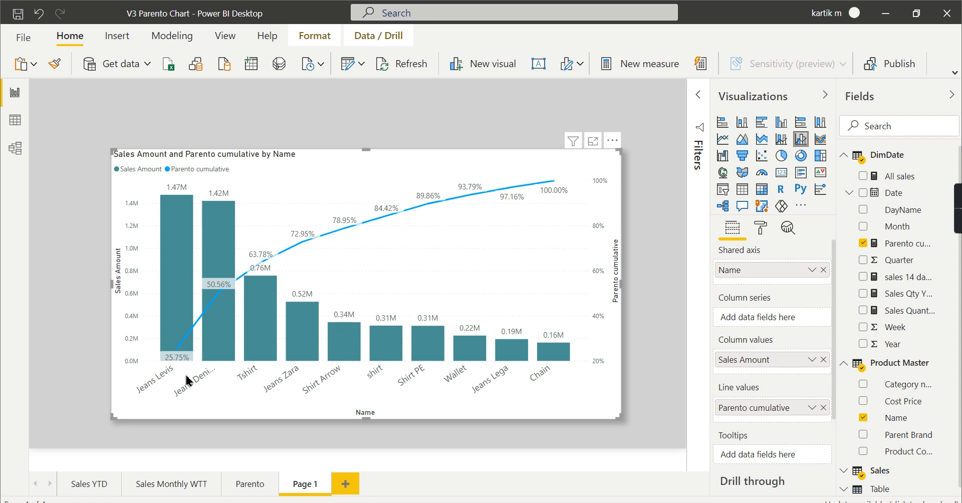
mouse_move(175, 381)
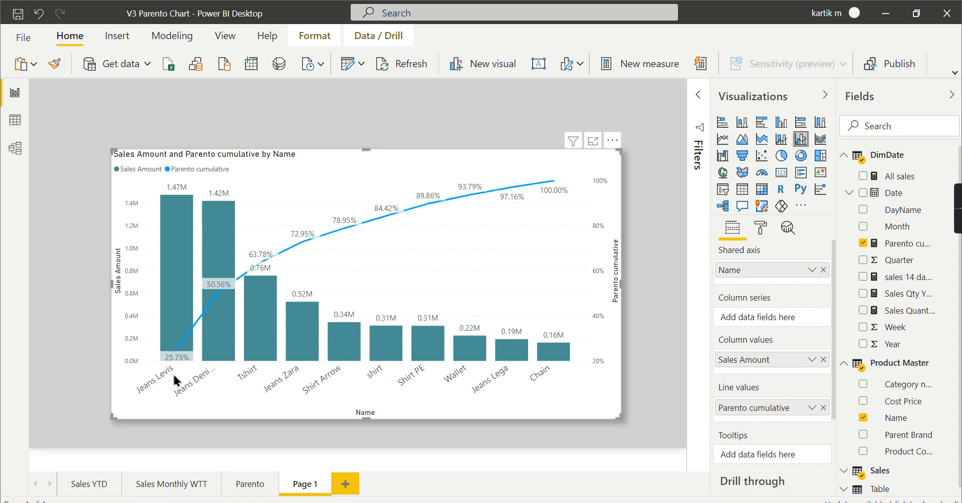
mouse_move(644, 414)
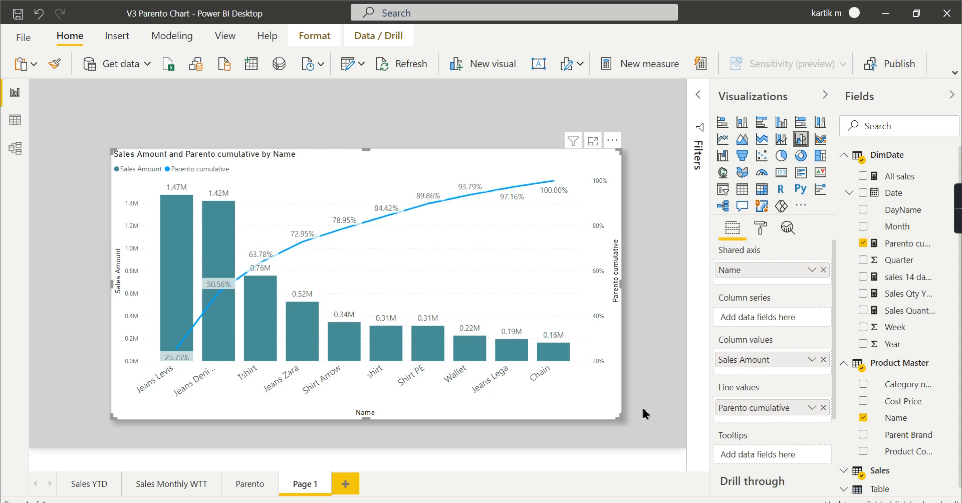